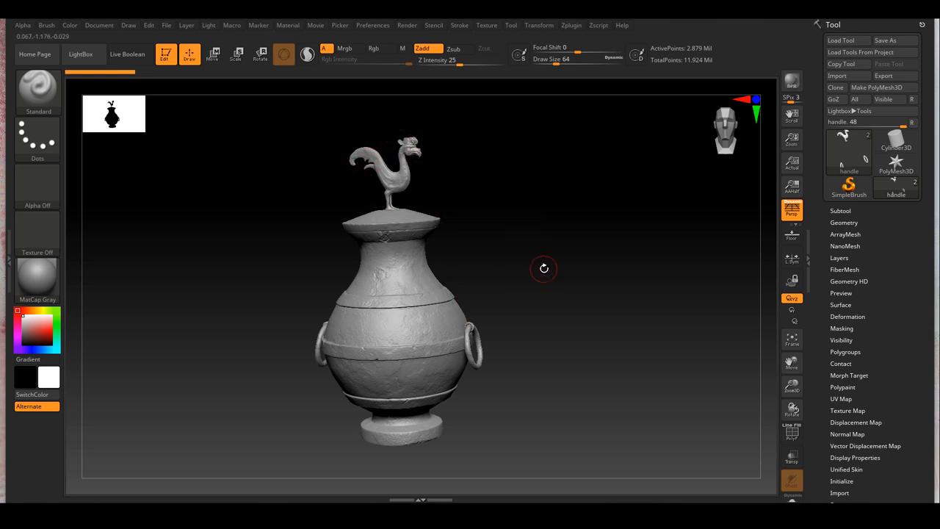
mouse_move(548, 294)
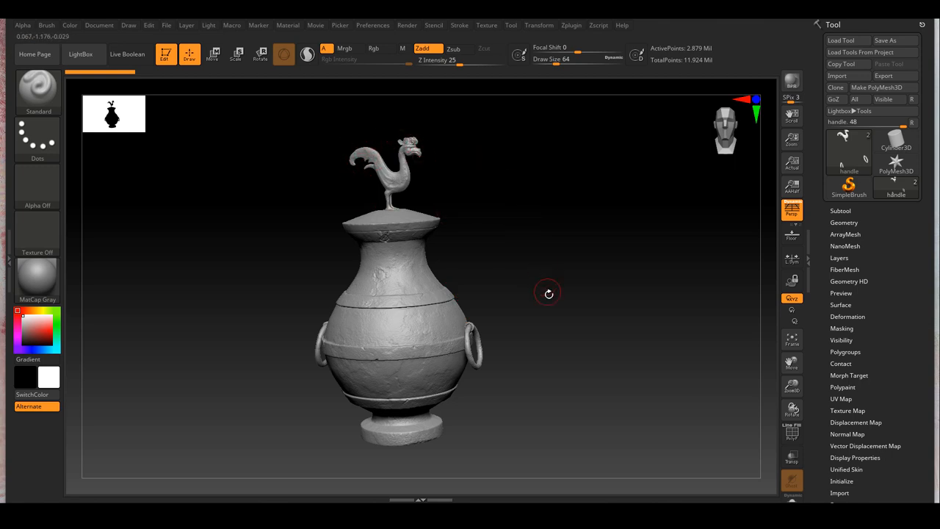
Open the diffuse shader's network and wire a terracotta Tiled merge node into the chain
drag(547, 293, 574, 316)
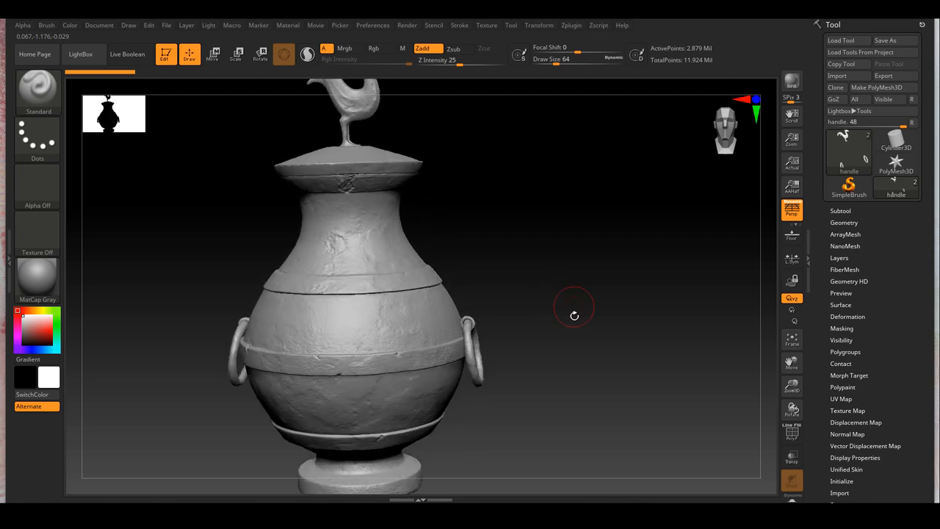
drag(574, 316, 599, 293)
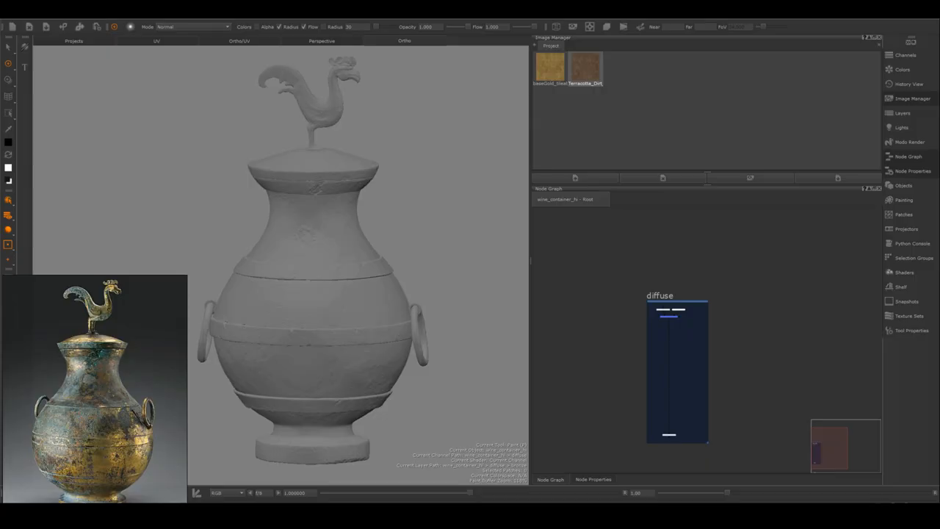
mouse_move(434, 227)
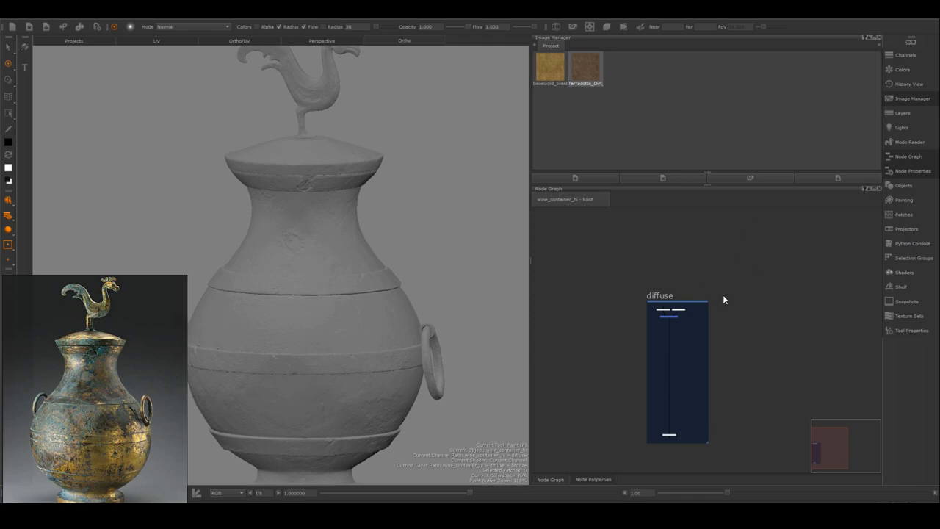
click(675, 299)
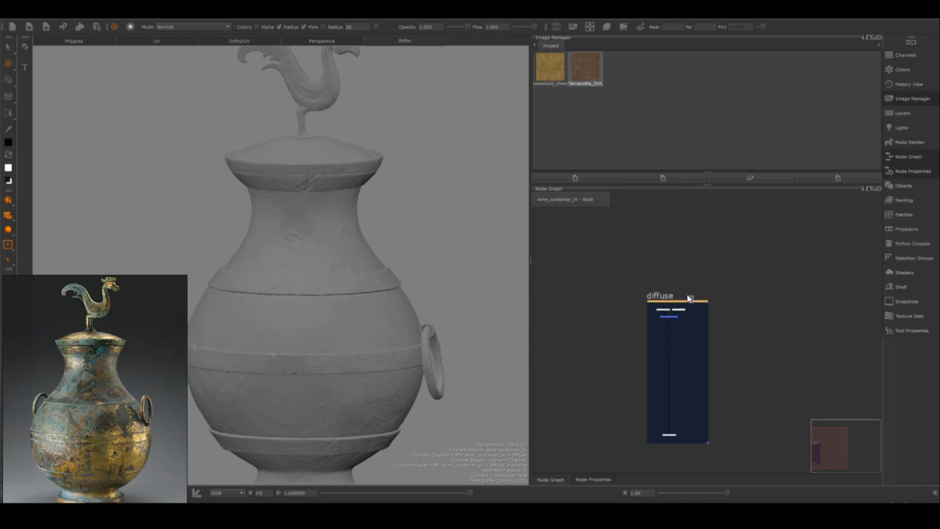
click(659, 296)
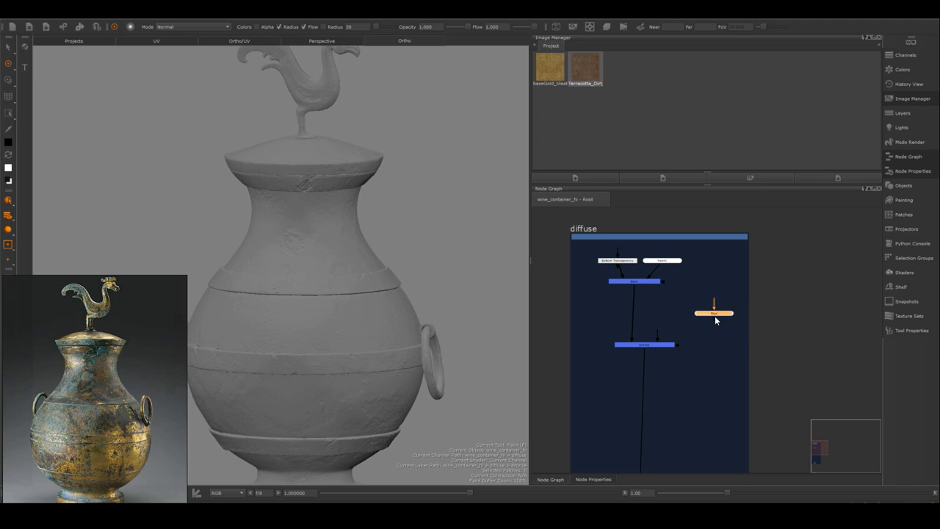
drag(713, 312, 663, 310)
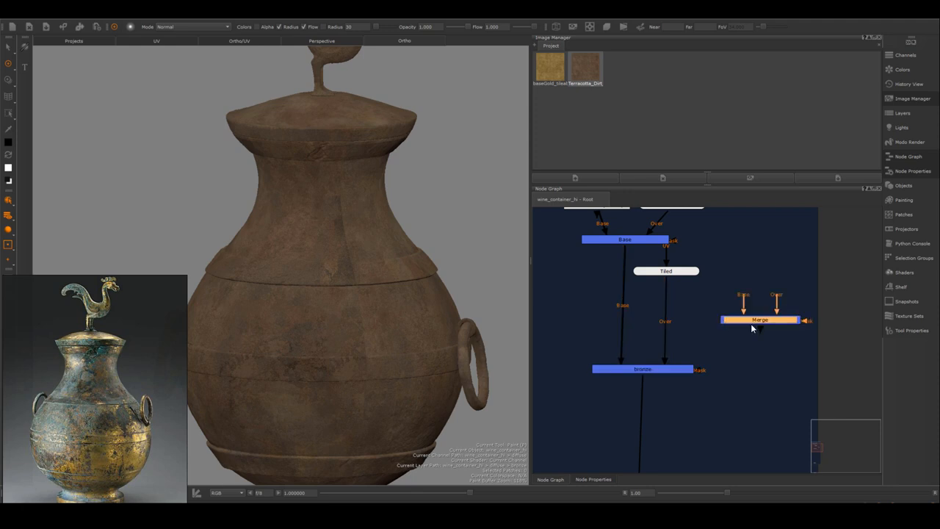
drag(760, 319, 674, 326)
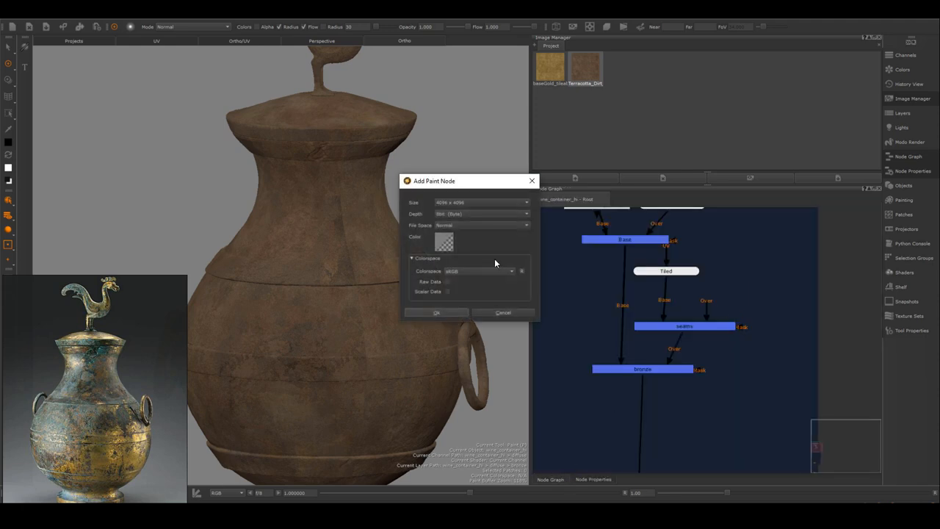
Add a gold paint merge with baseGold tiled at 90°, and import the patina image
click(436, 312)
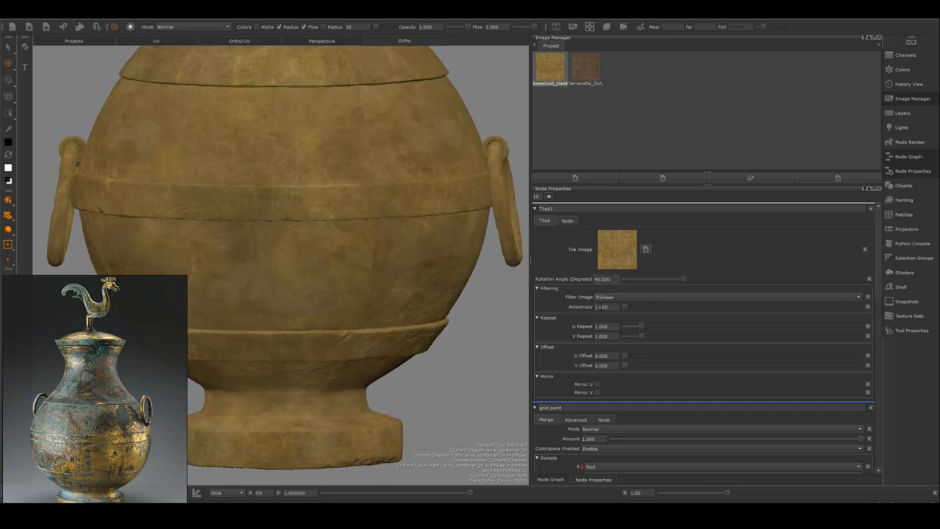
click(549, 479)
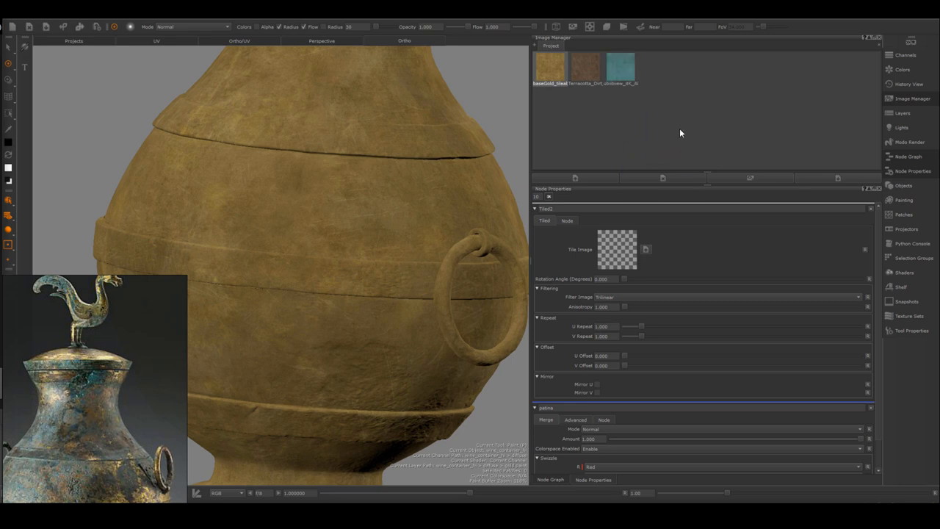
Assign the teal patina image as Tiled2's Tile Image, covering the vessel in patina
click(621, 66)
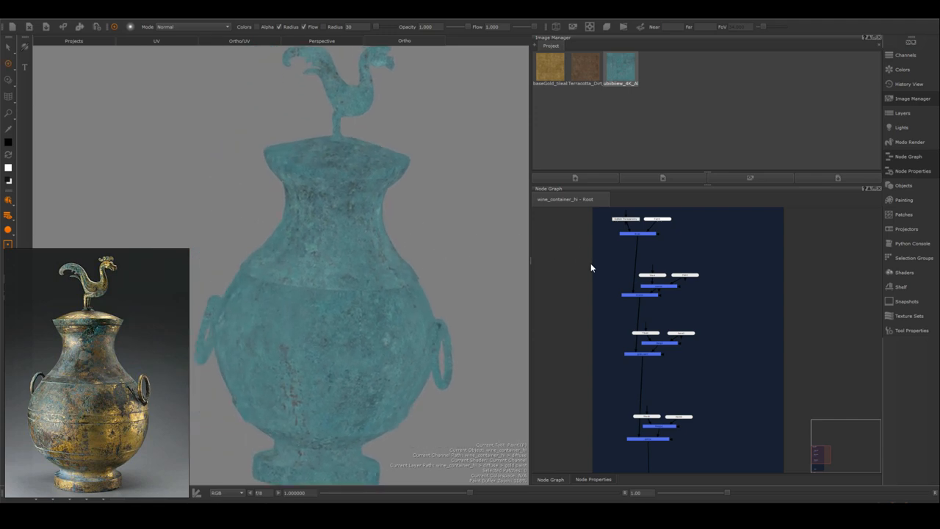
mouse_move(702, 414)
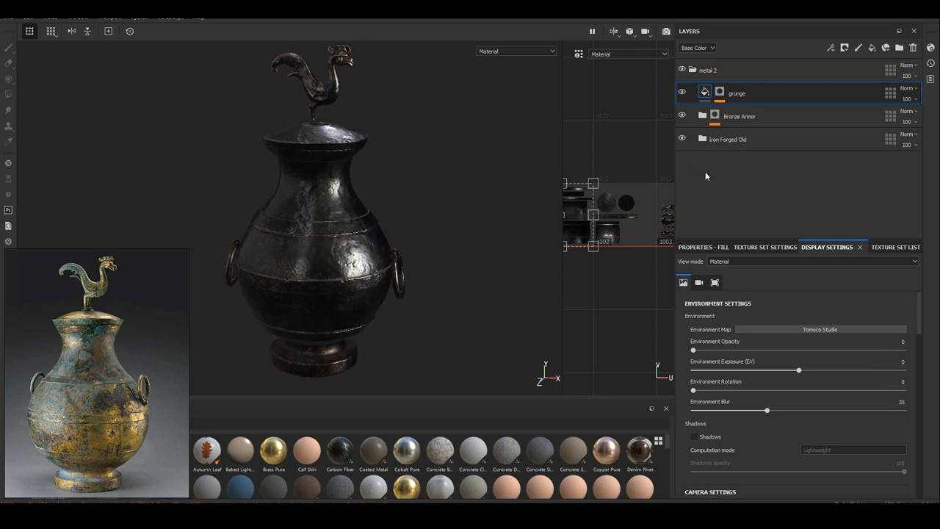
Replace the old layer folders with two fill layers and start a mask on Fill layer 2
click(707, 70)
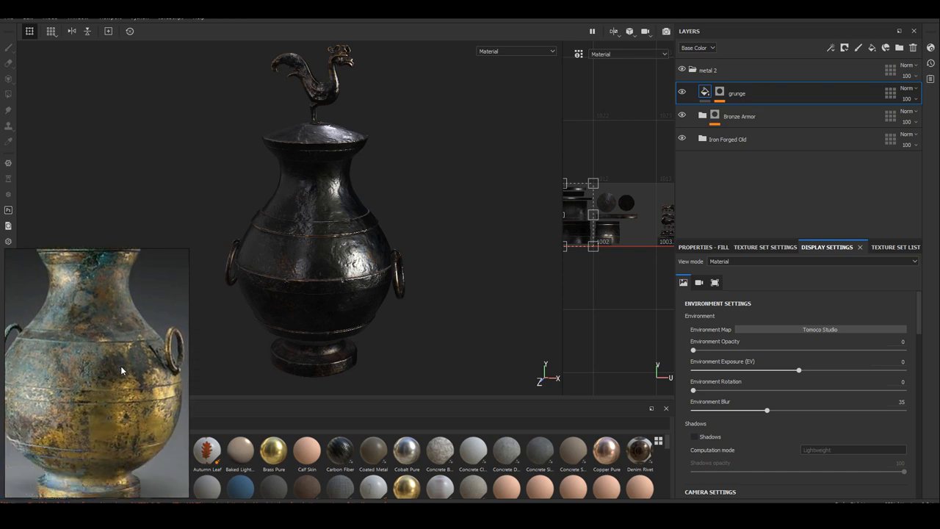
mouse_move(102, 424)
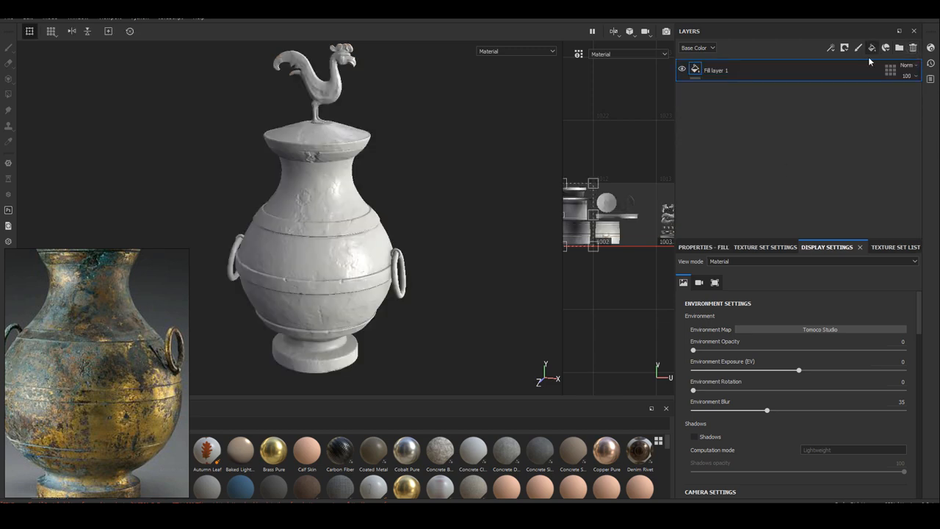
click(844, 48)
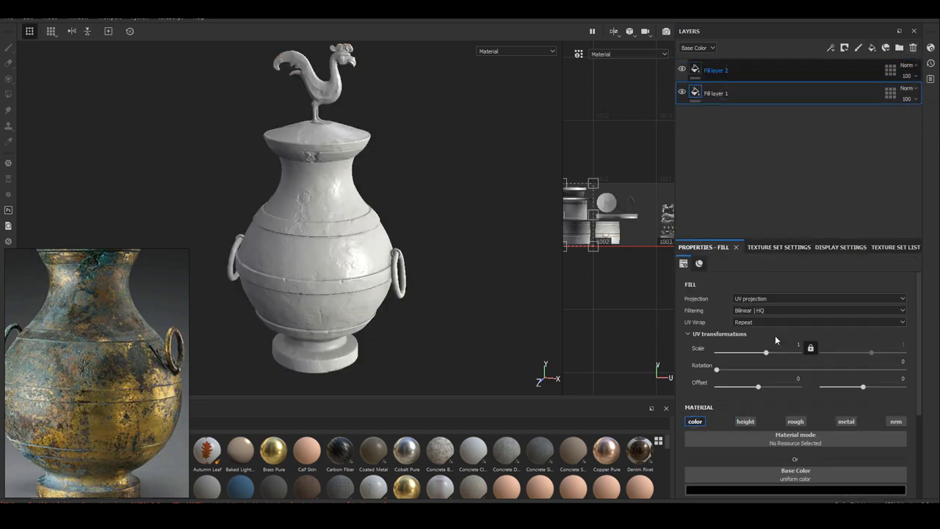
click(716, 70)
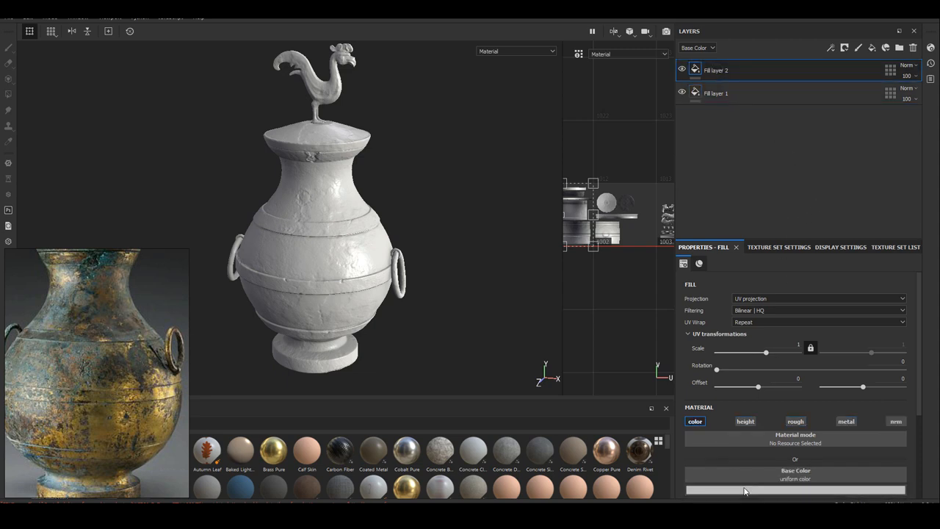
right_click(713, 70)
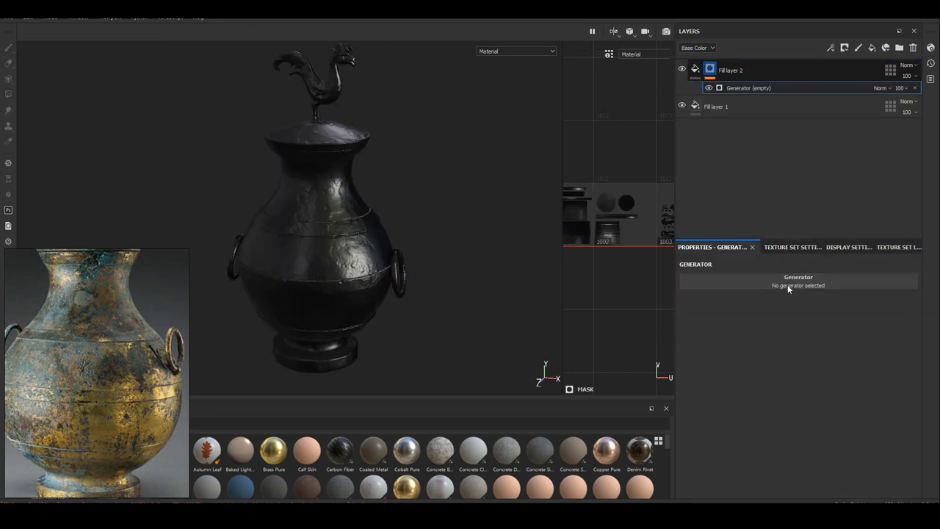
Add a generator to the layer mask with triplanar projection enabled
click(798, 285)
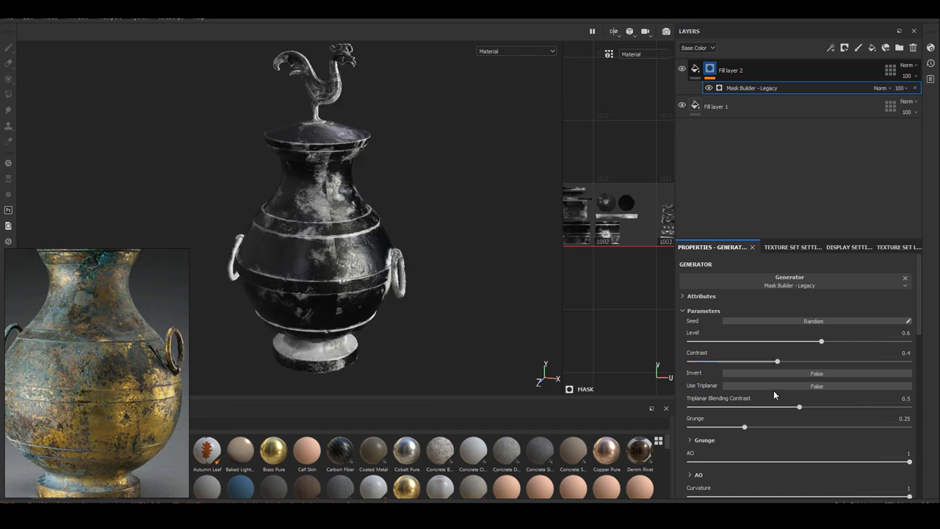
click(816, 385)
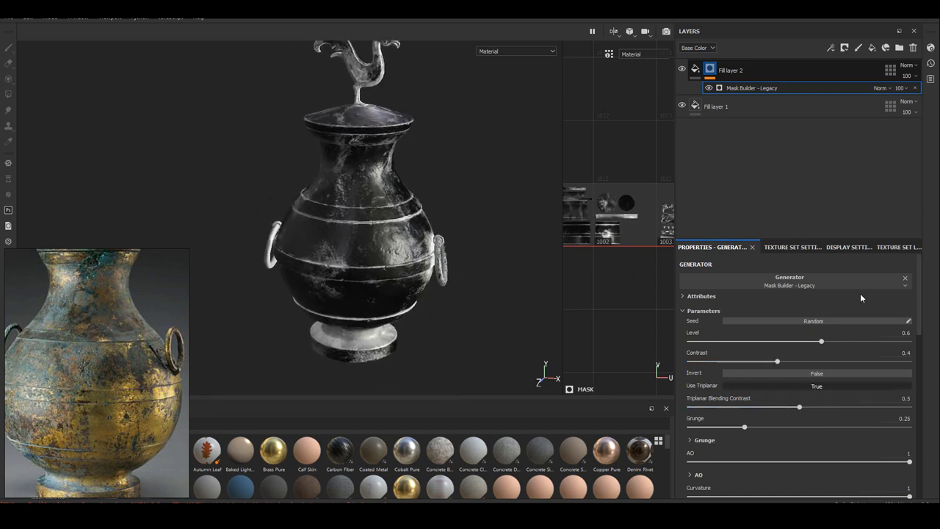
scroll(down, 3)
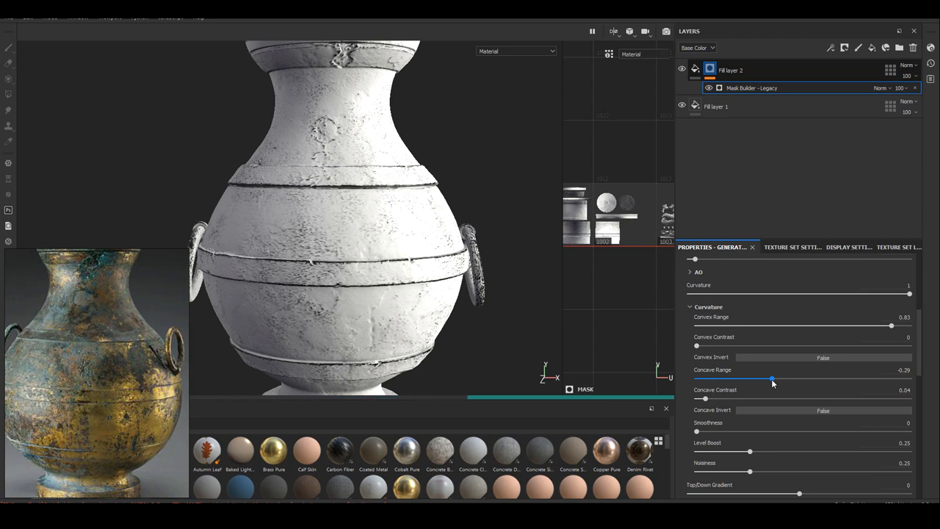
Raise the mask's Concave Range to about 0.9, then export the textures
drag(770, 379, 824, 378)
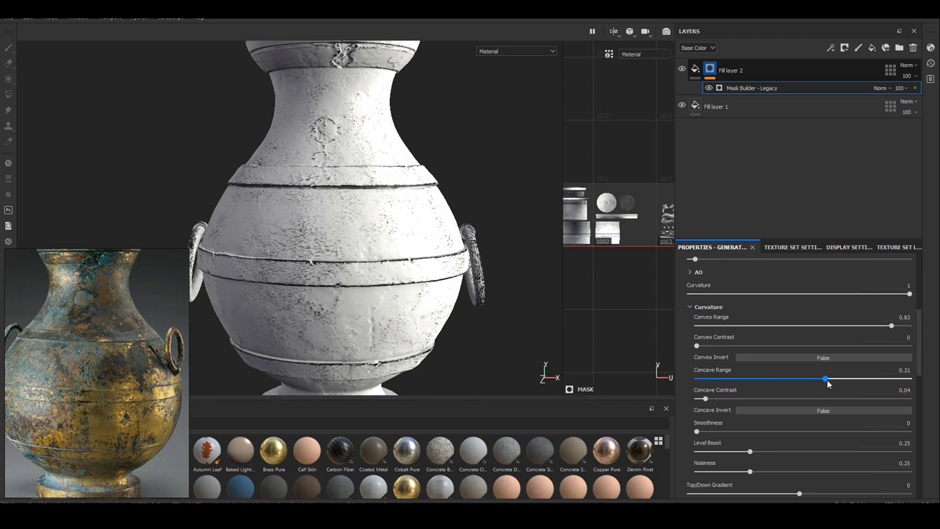
drag(823, 378, 827, 378)
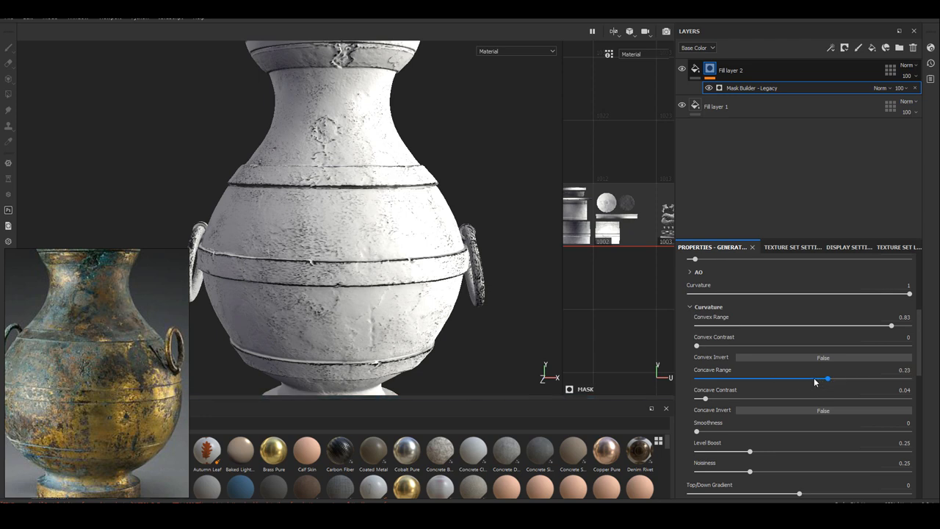
drag(827, 377, 823, 378)
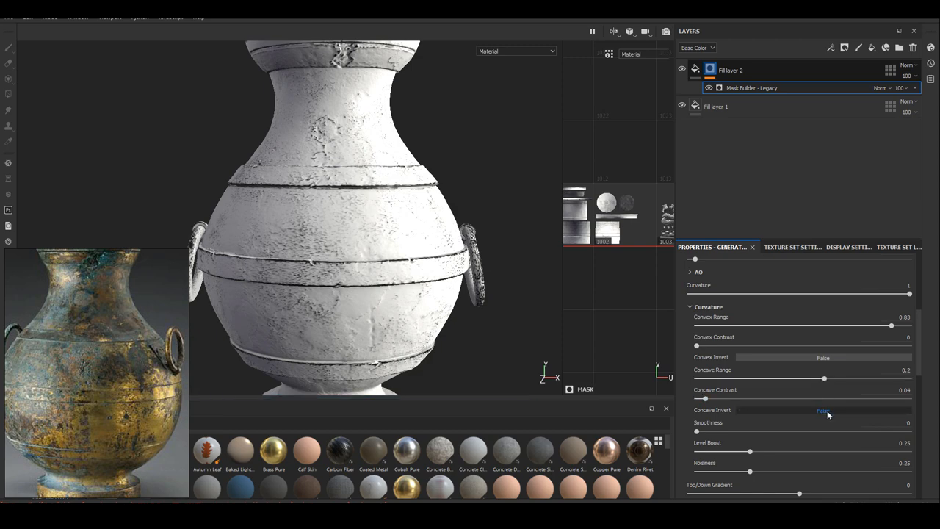
drag(823, 377, 844, 377)
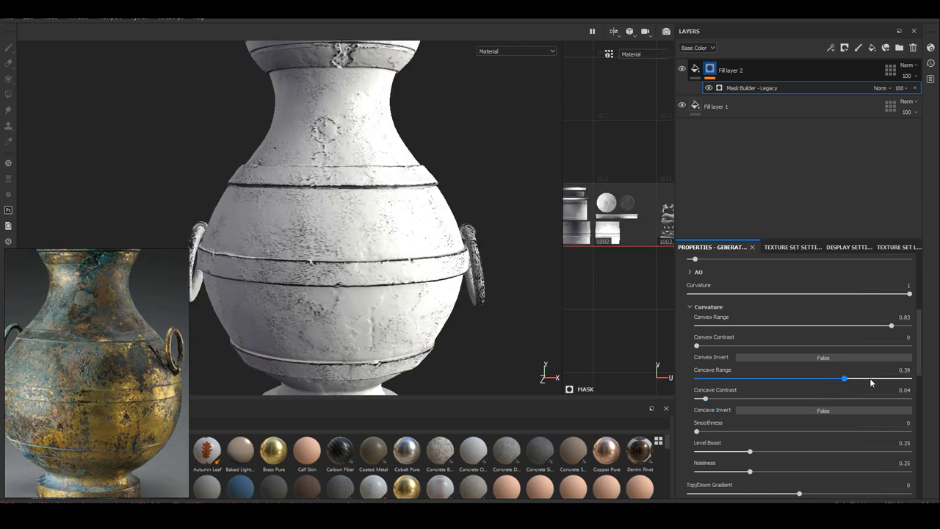
drag(843, 377, 894, 377)
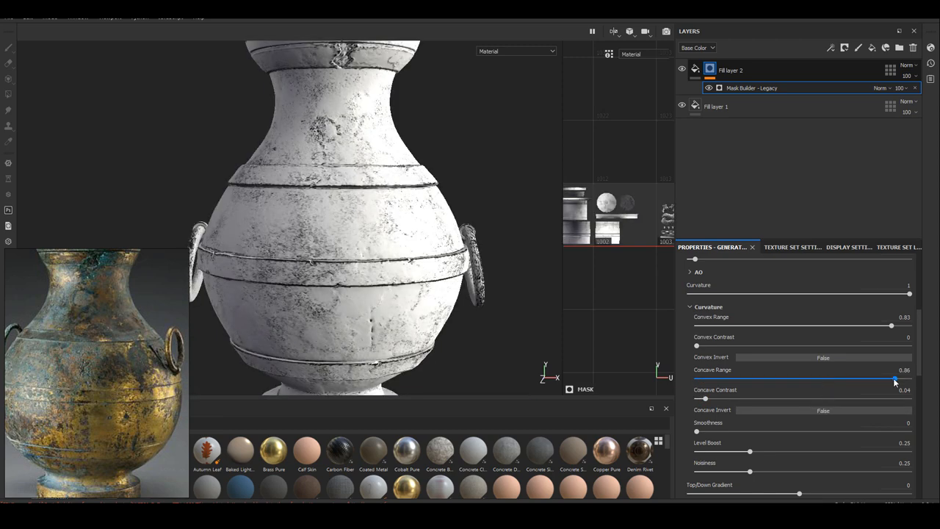
drag(894, 378, 909, 378)
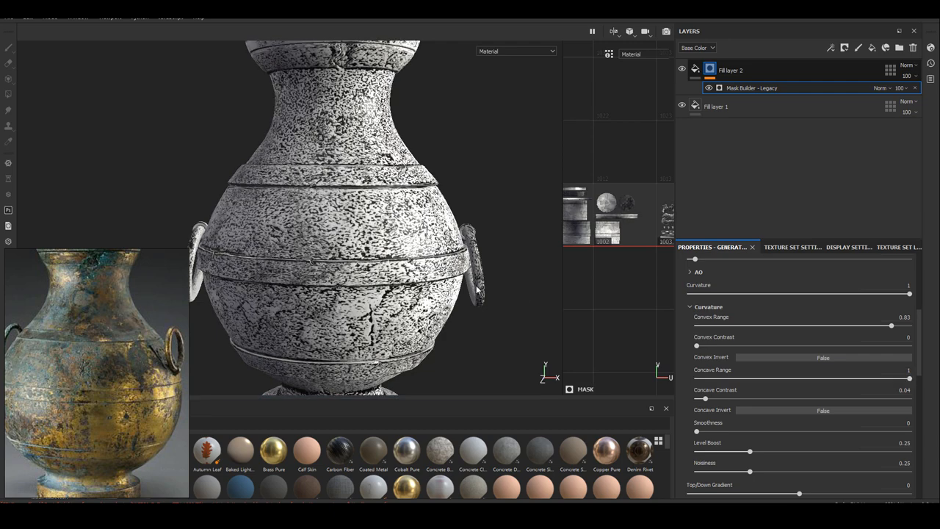
drag(909, 378, 904, 378)
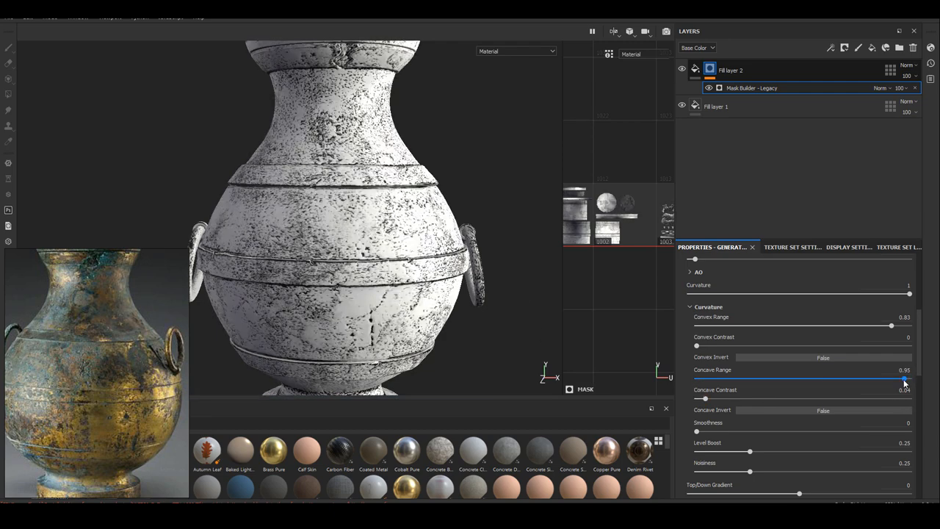
drag(904, 378, 899, 378)
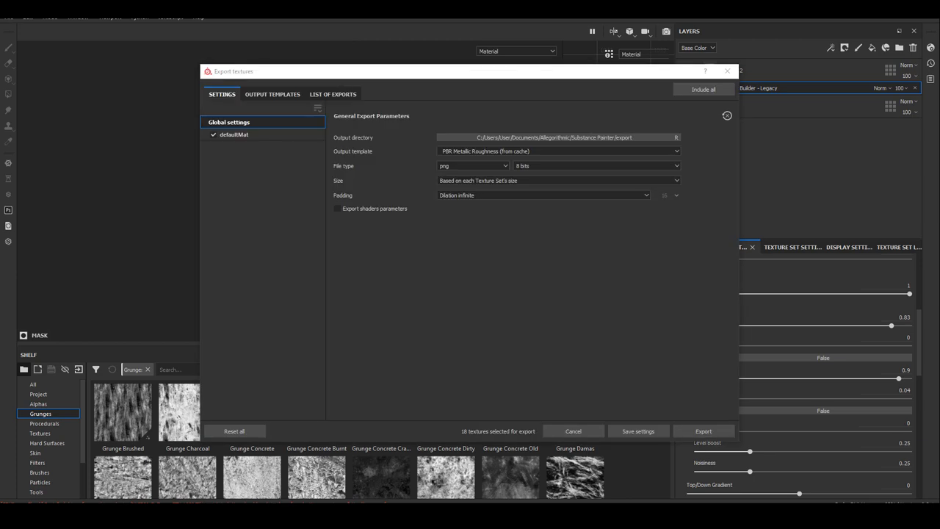
click(702, 431)
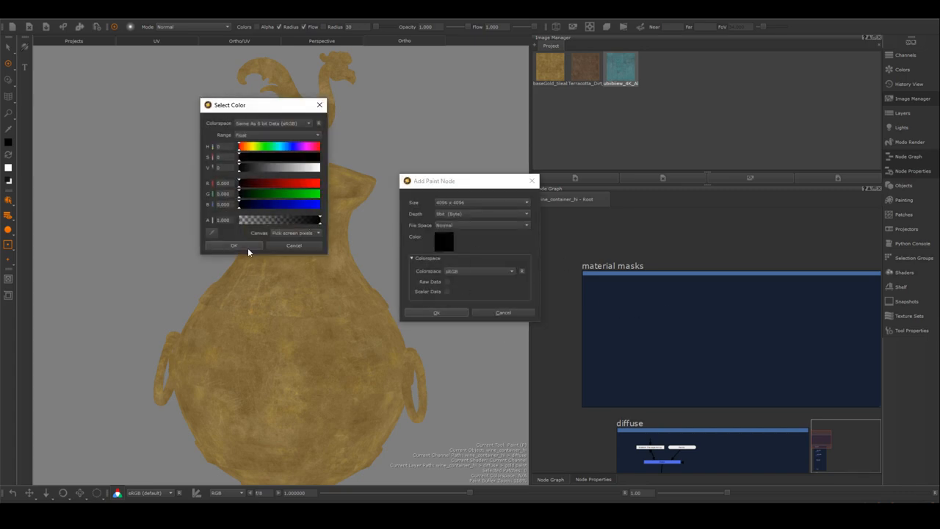
Add a black paint node named 'gold paint mask' and import the mask into all patches
click(233, 245)
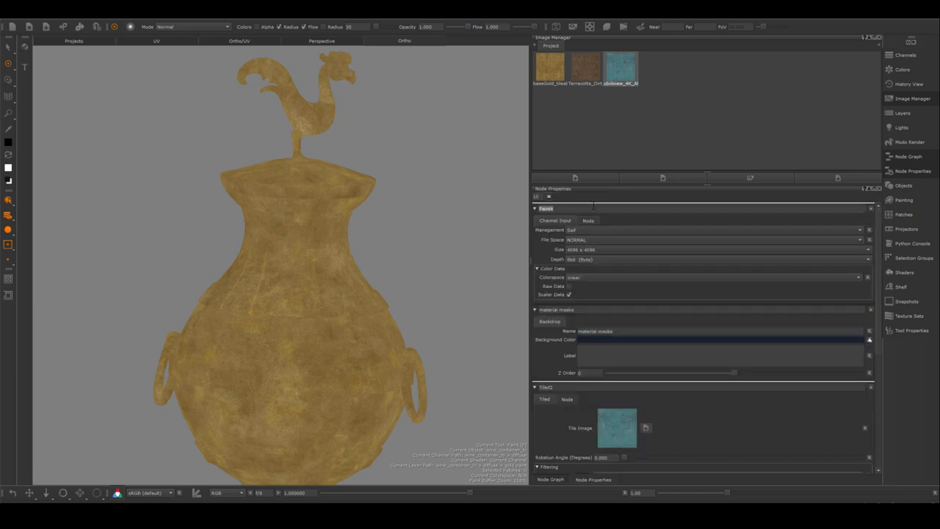
text(gold paint mask)
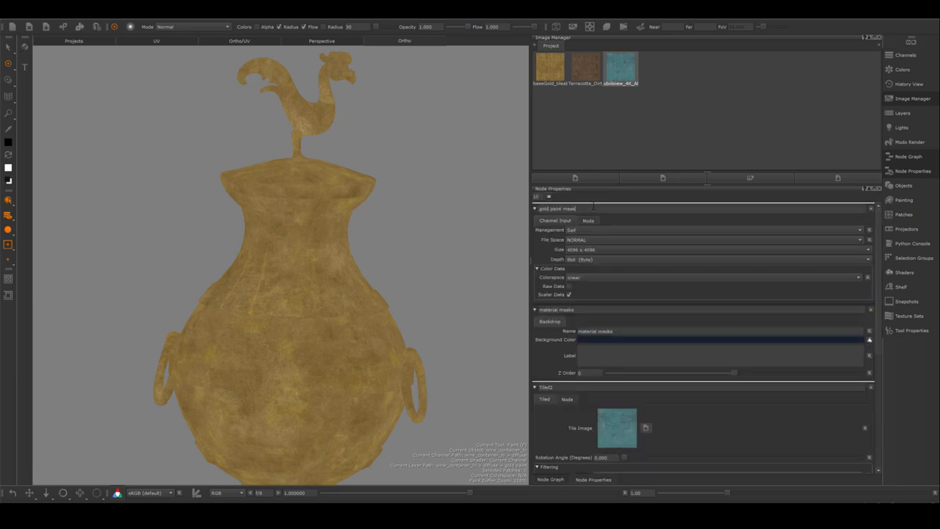
click(908, 157)
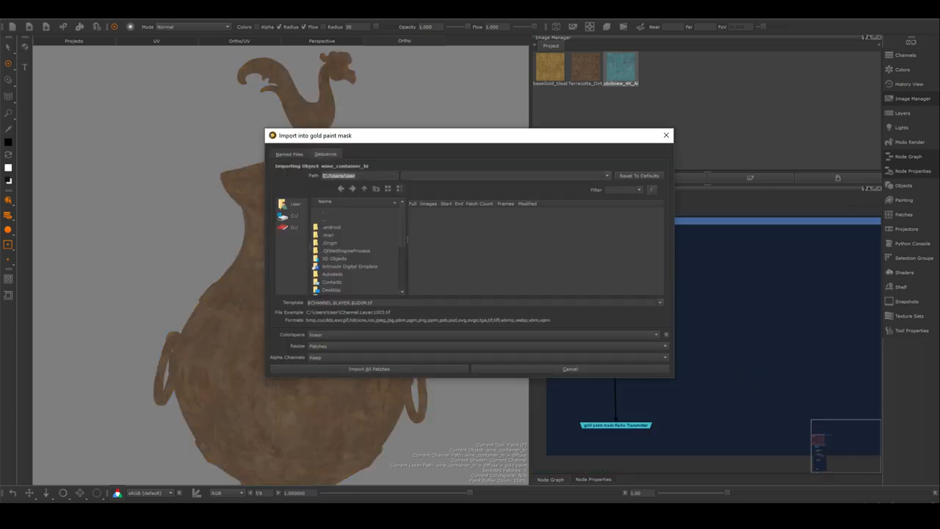
click(368, 369)
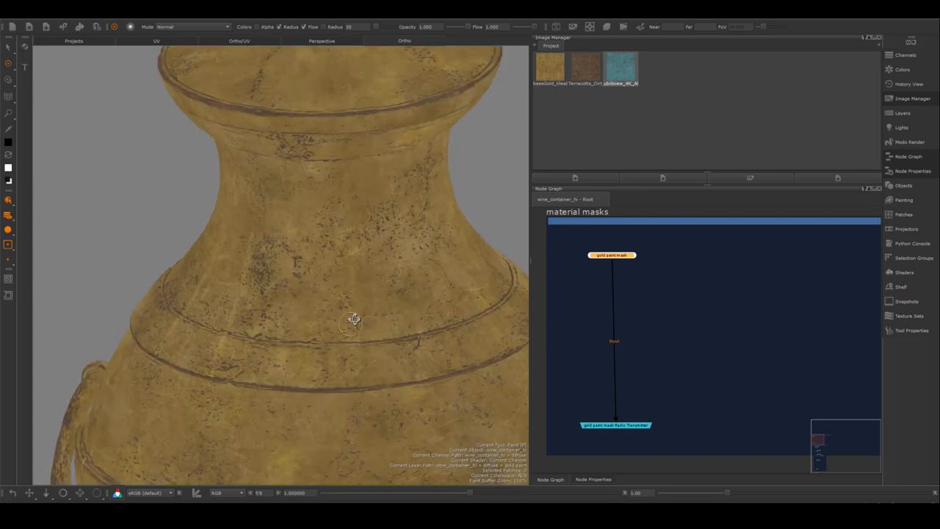
drag(354, 319, 367, 308)
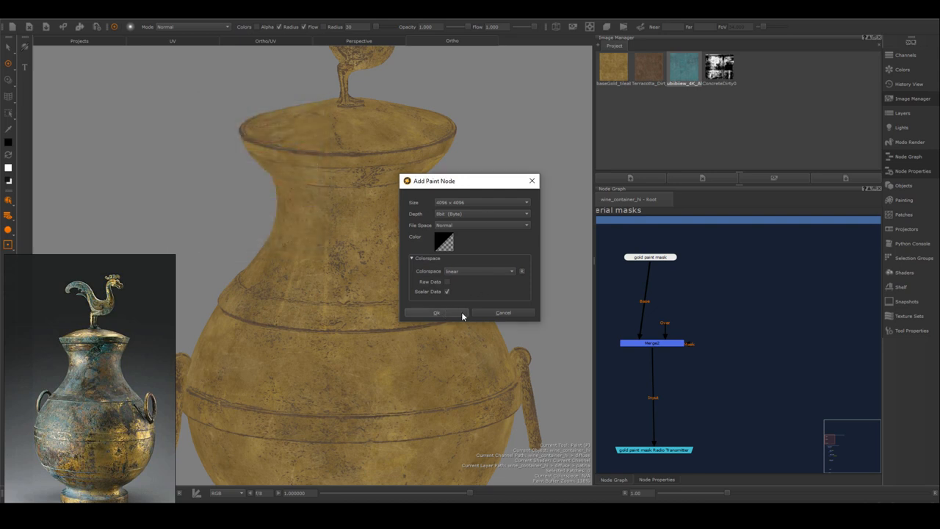
Add a paint node over Merge2 and stamp ConcreteDirty grunge onto the vase's middle band
click(436, 312)
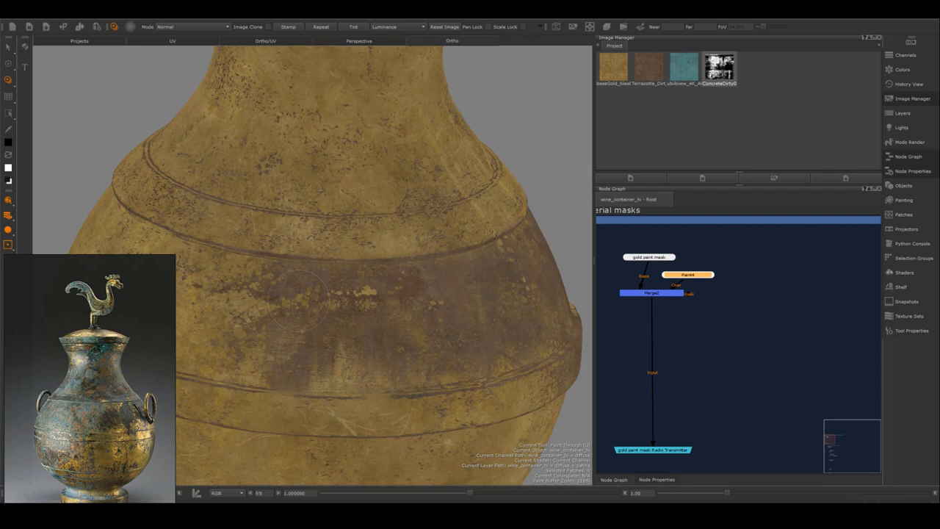
drag(297, 301, 446, 308)
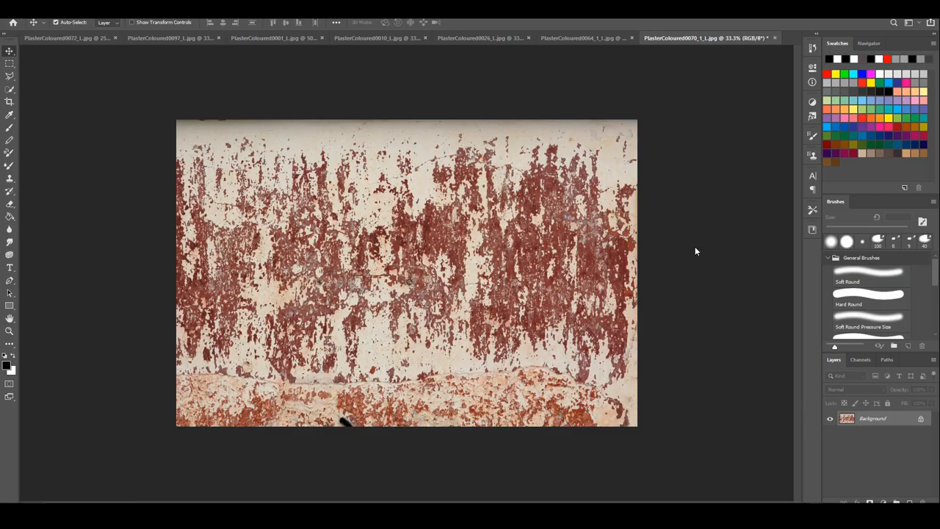
mouse_move(477, 183)
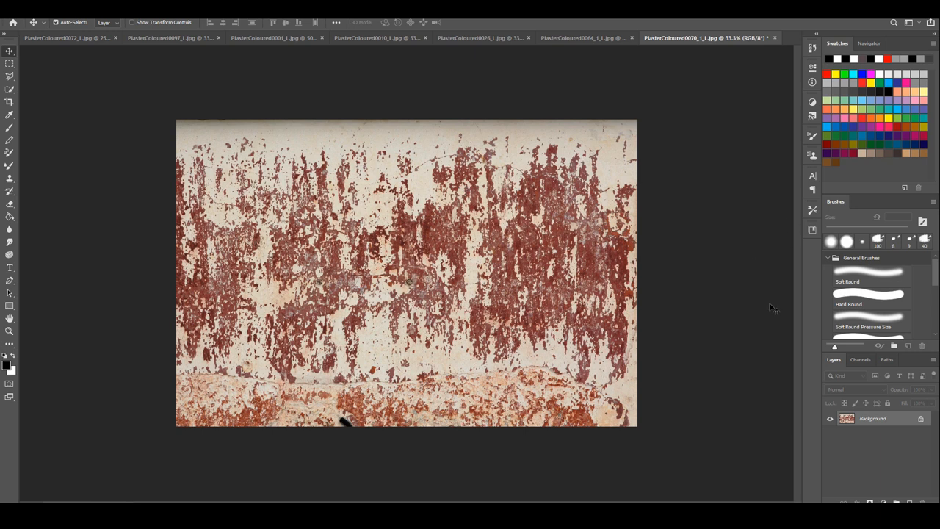
Add Black & White and Curves adjustments, pulling black and white points inward for stark contrast
click(811, 103)
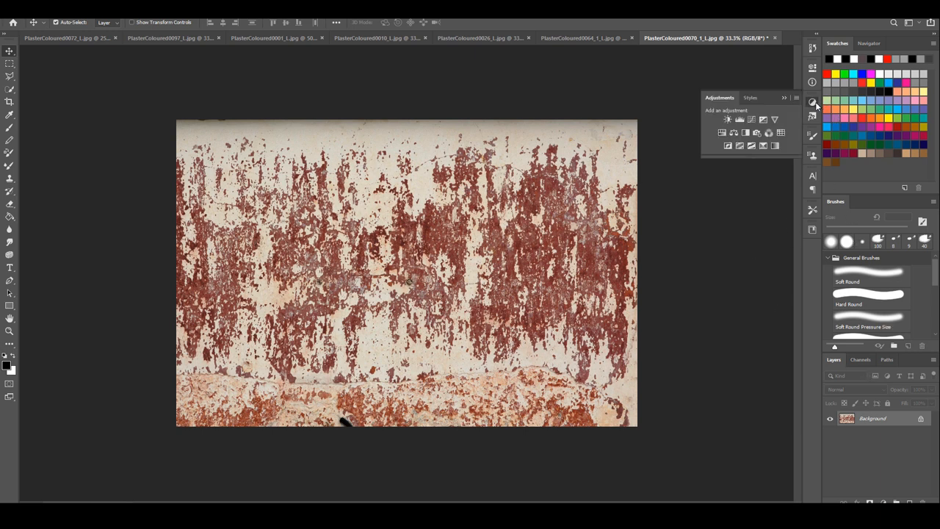
click(740, 119)
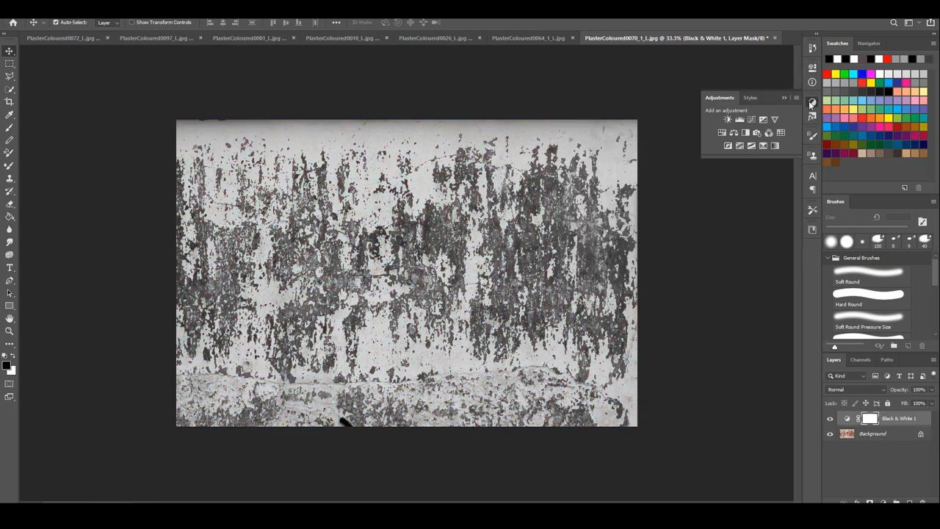
click(739, 120)
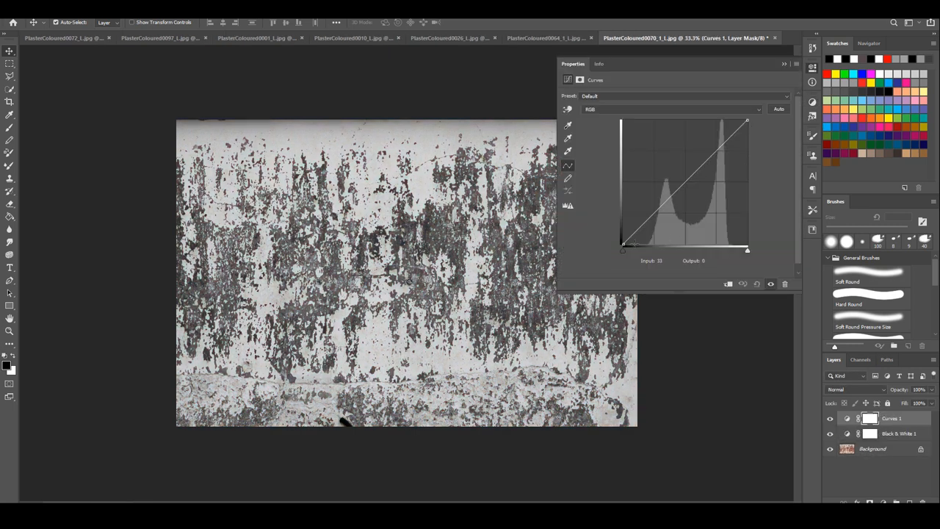
drag(622, 246, 626, 248)
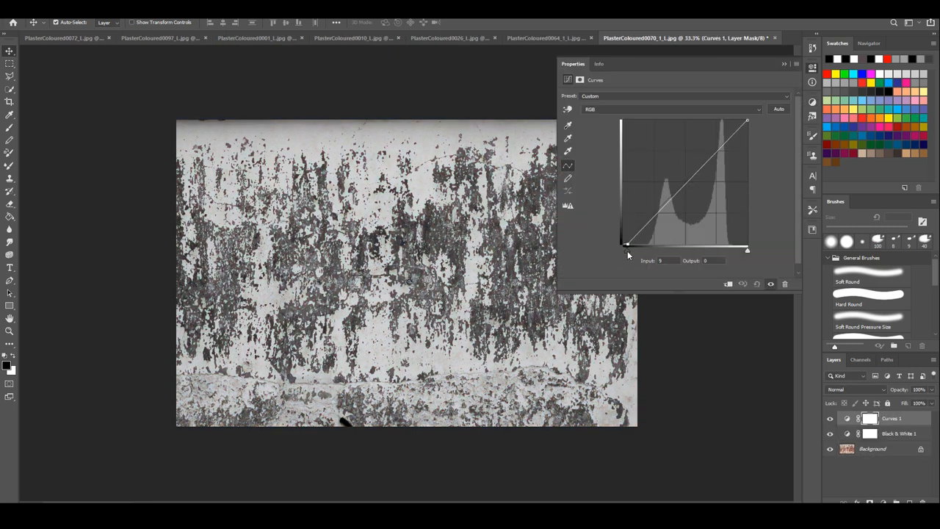
drag(626, 245, 655, 246)
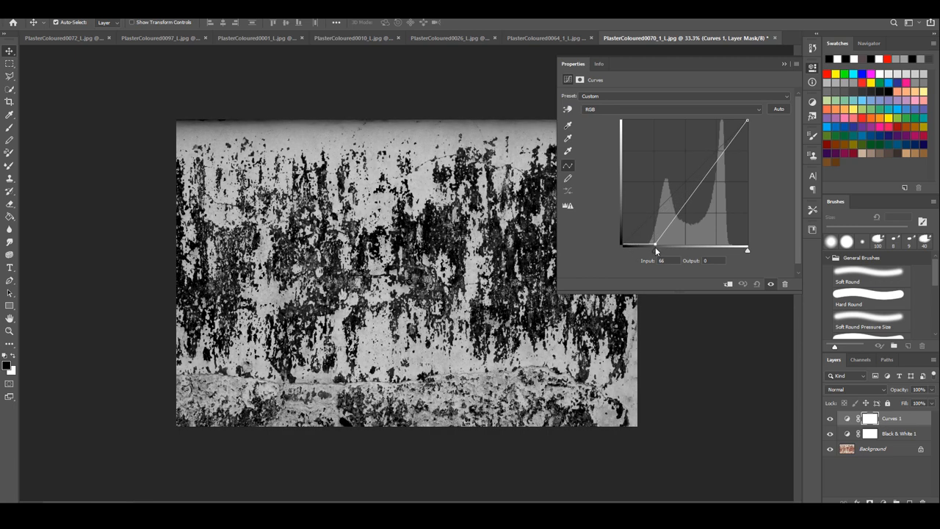
drag(656, 244, 679, 243)
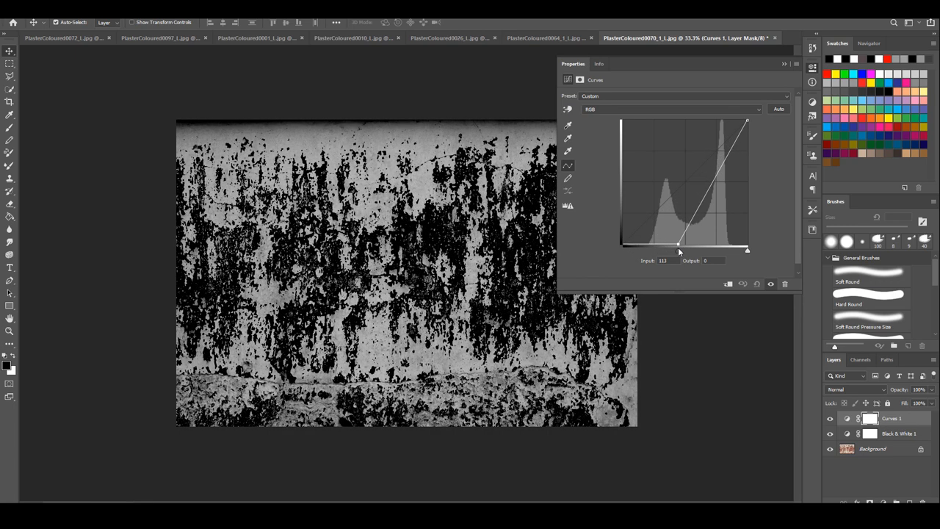
drag(677, 242, 726, 252)
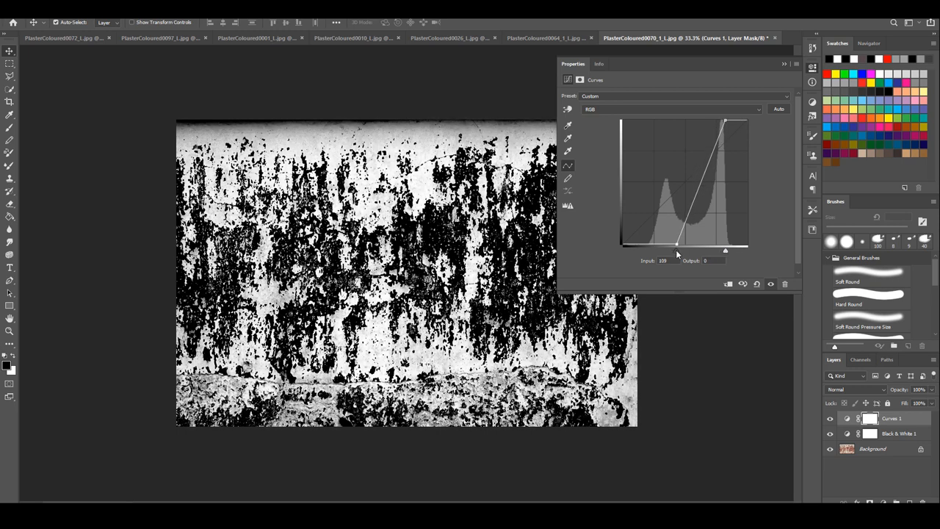
drag(677, 244, 670, 243)
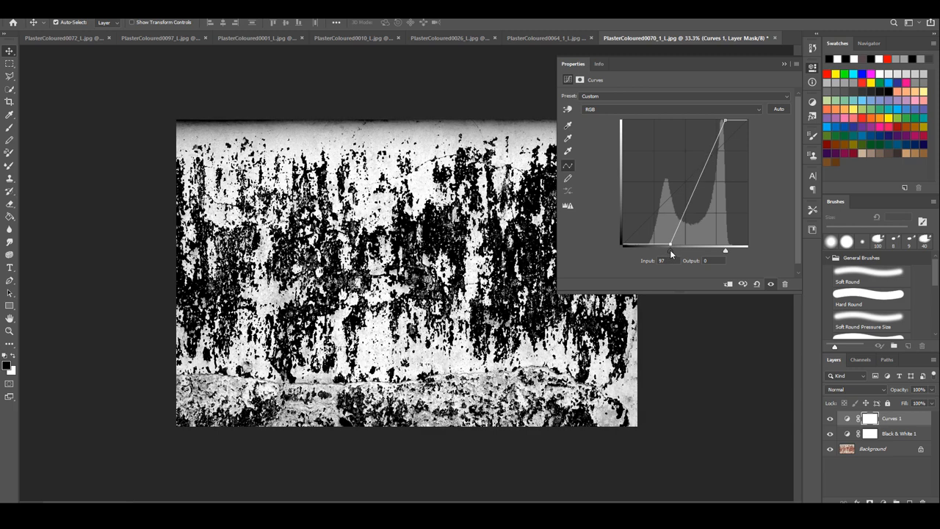
drag(669, 244, 670, 243)
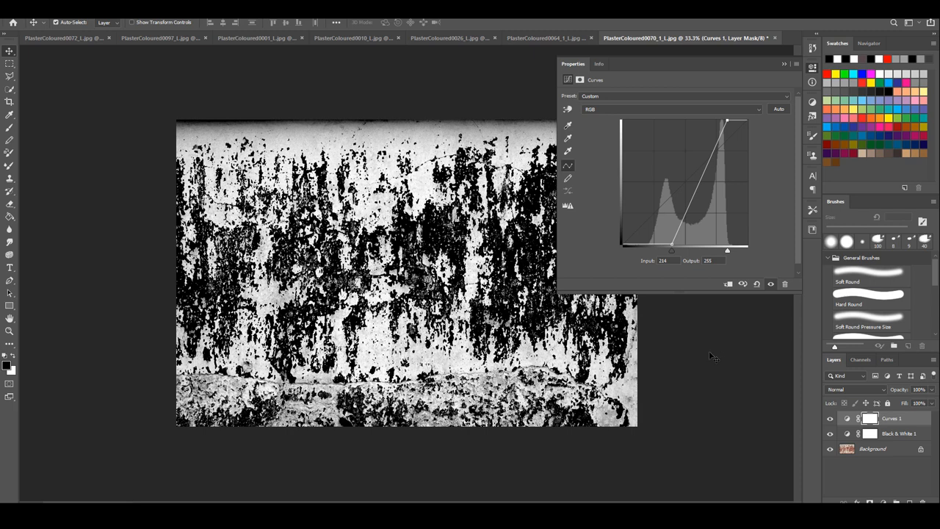
mouse_move(778, 360)
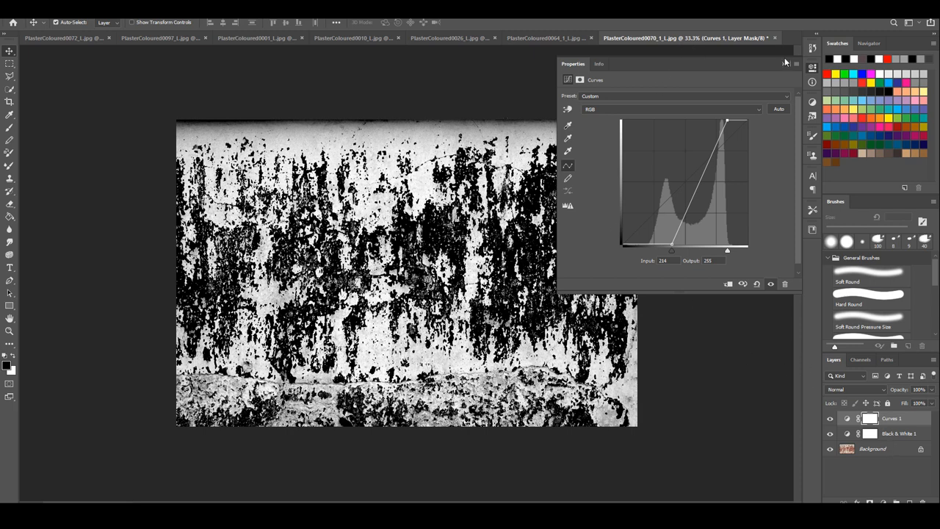
click(784, 63)
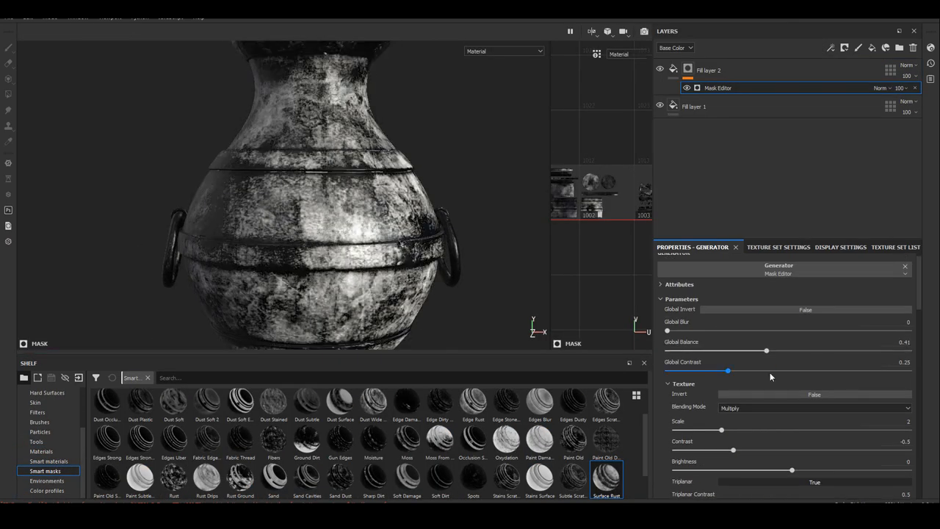
Set Surface Rust Global Balance to 0.34 and Texture Scale to about 3.2
drag(766, 350, 749, 350)
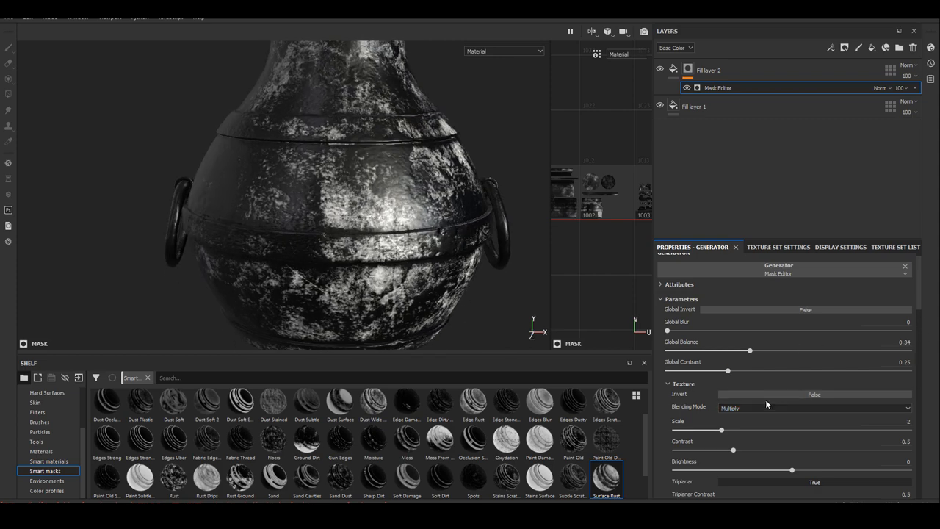
scroll(down, 3)
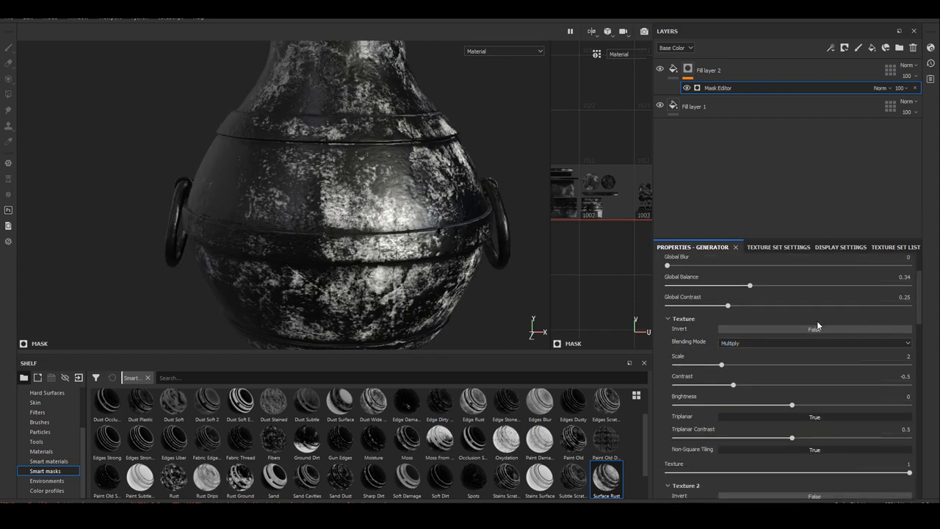
drag(721, 365, 749, 365)
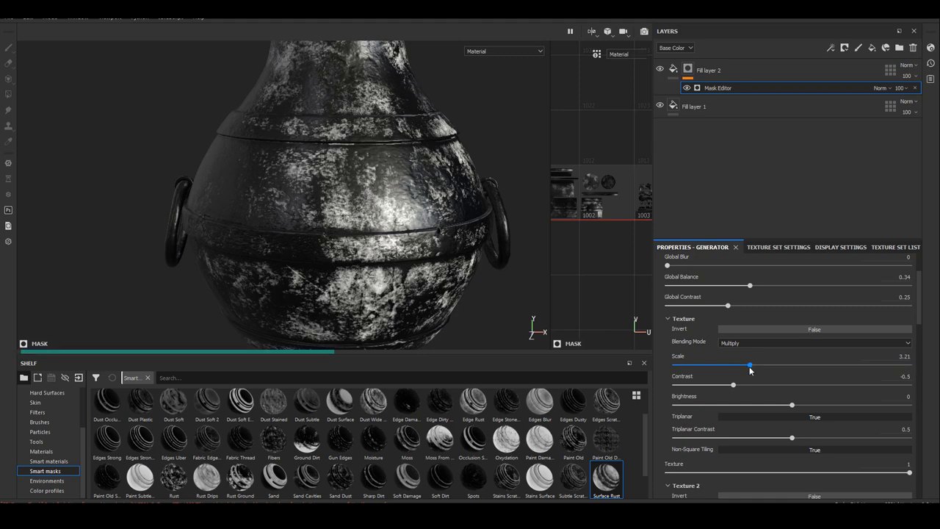
drag(749, 365, 721, 365)
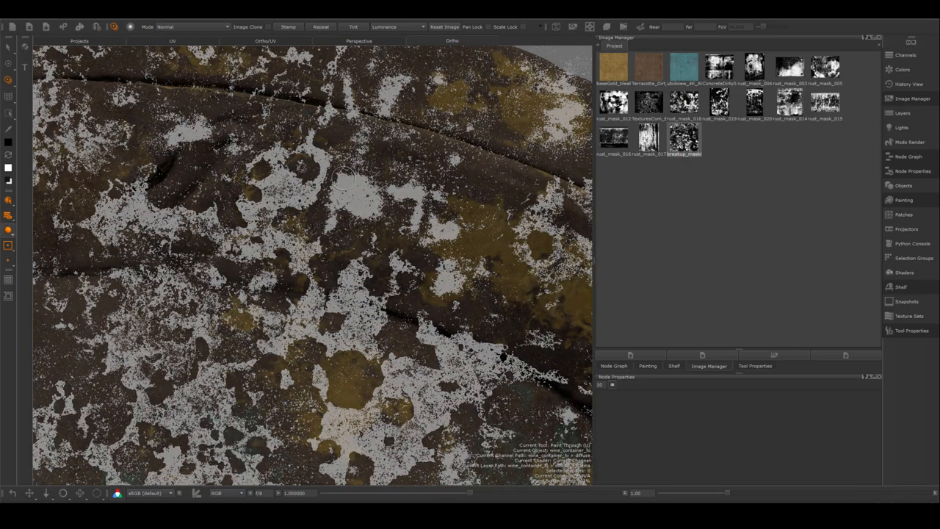
Brush teal patina through a rust mask with the Paint Through tool
click(755, 366)
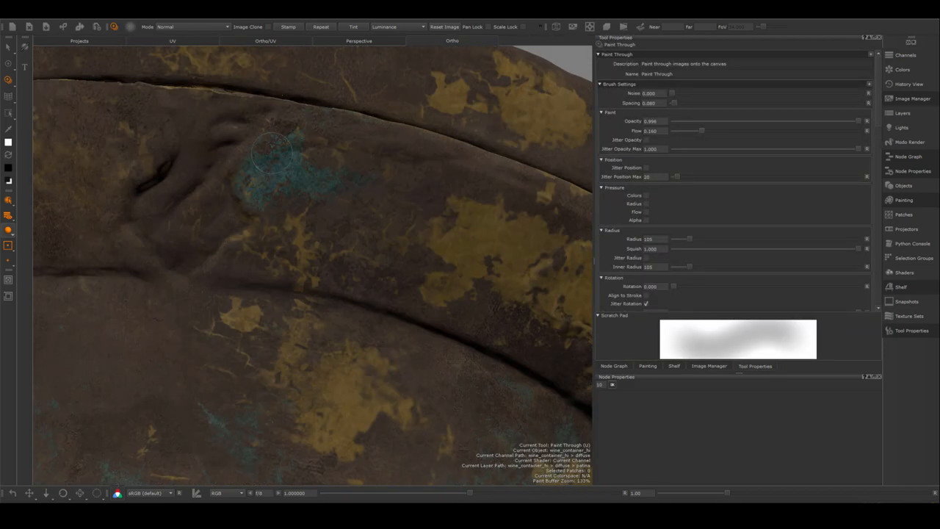
drag(285, 167, 285, 167)
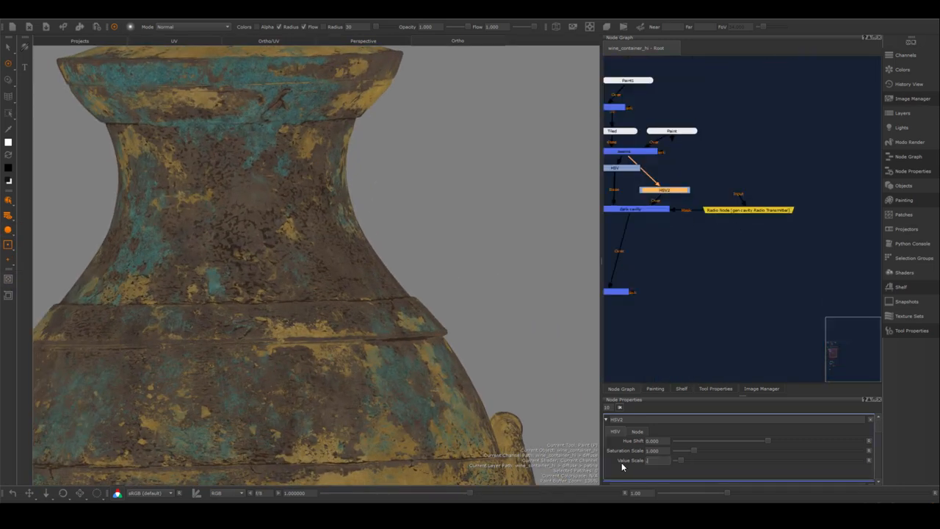
Adjust HSV2's value scale and raise HSV3's value scale to brighten the gold
drag(676, 460, 646, 461)
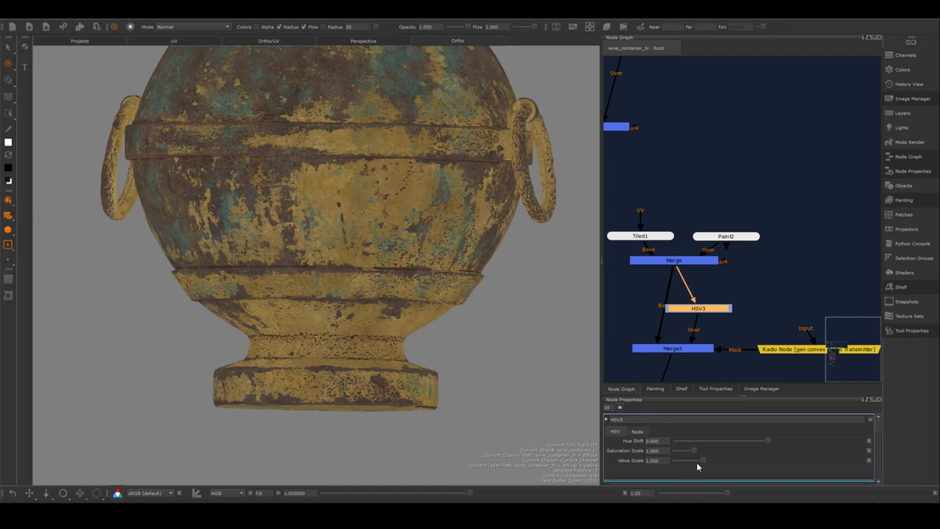
drag(701, 460, 716, 460)
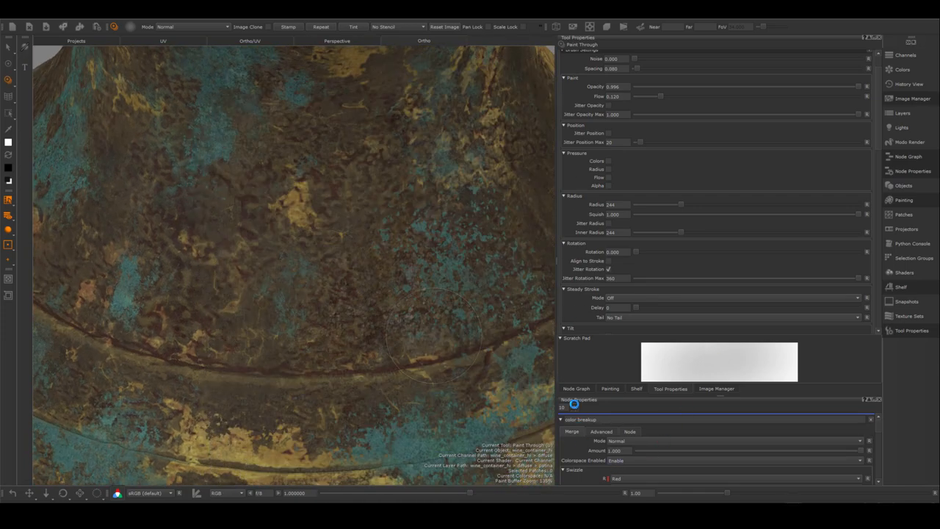
Bring the Node Graph into view to add the HSV6 color-breakup adjustment
click(575, 388)
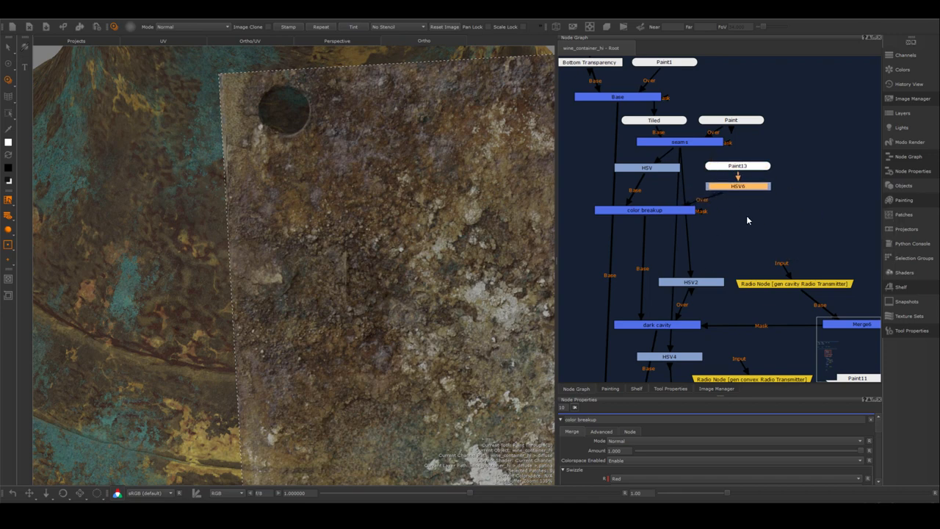
click(737, 186)
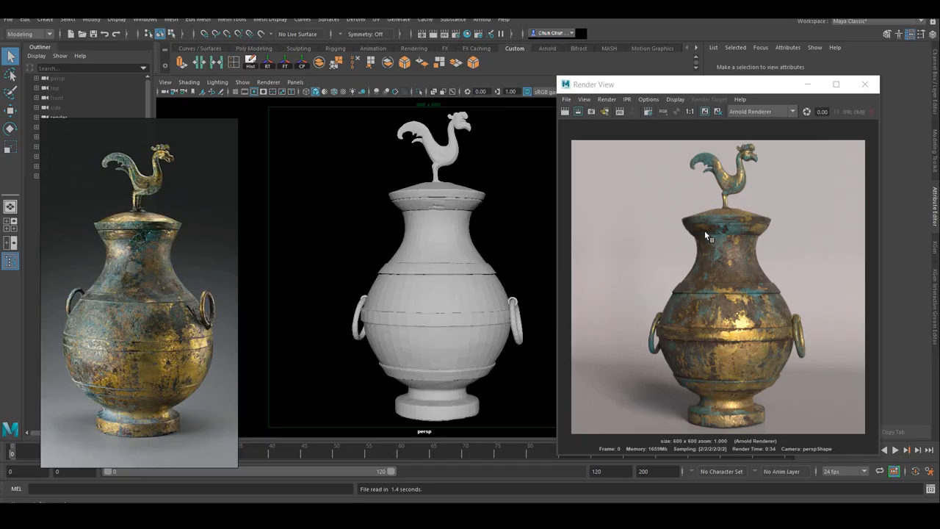
mouse_move(730, 291)
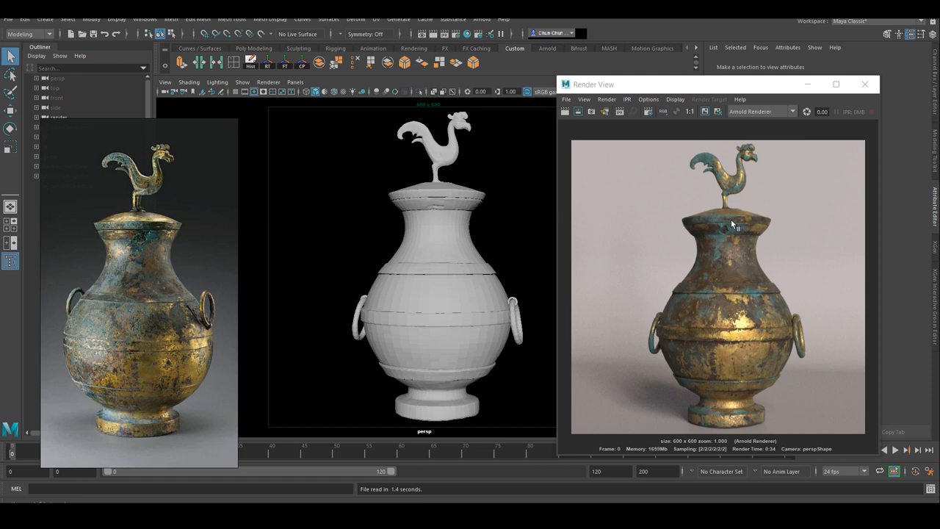
mouse_move(759, 282)
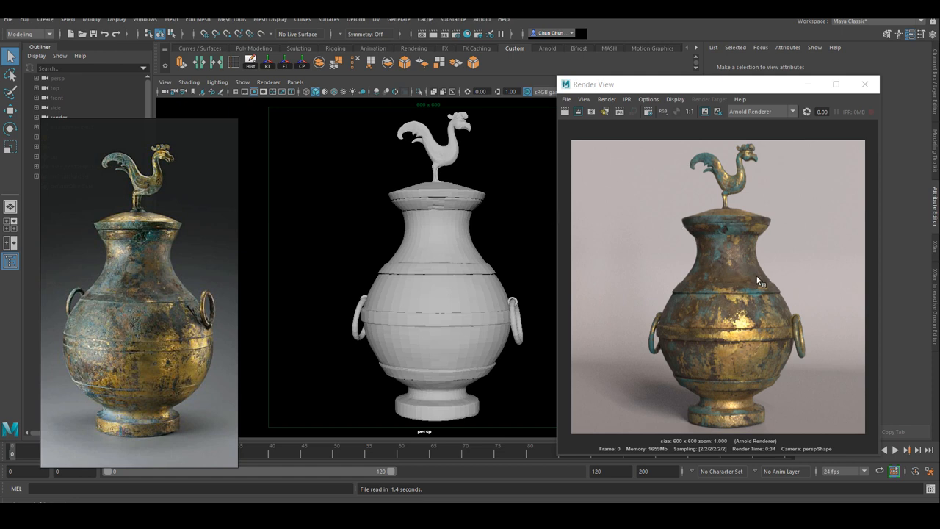
mouse_move(729, 96)
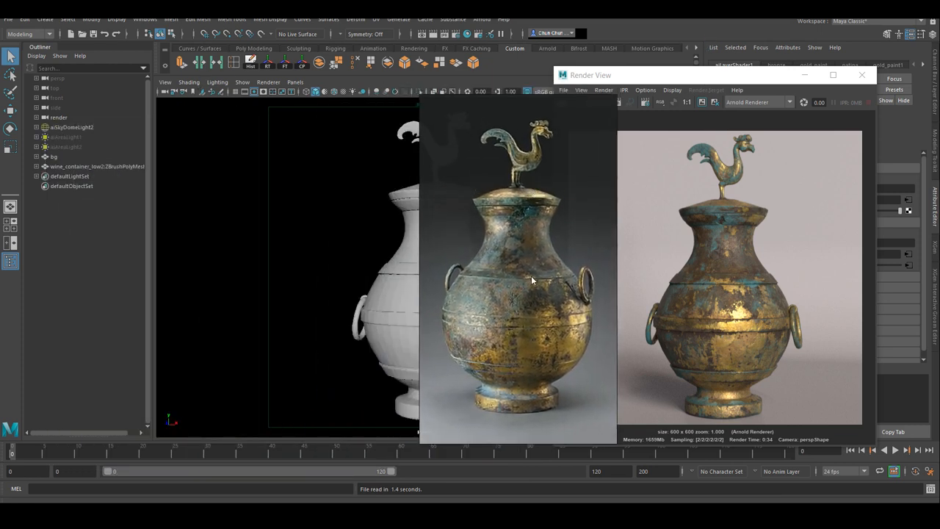
mouse_move(532, 263)
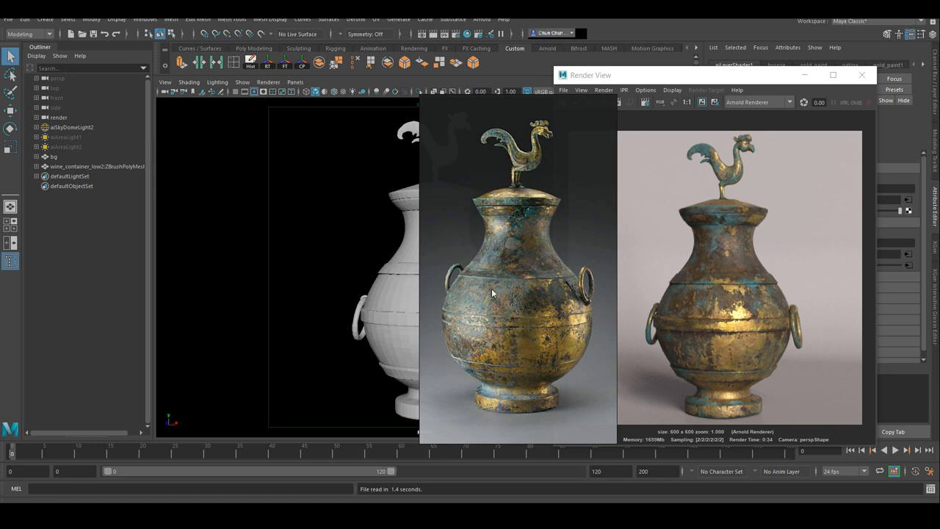
mouse_move(549, 332)
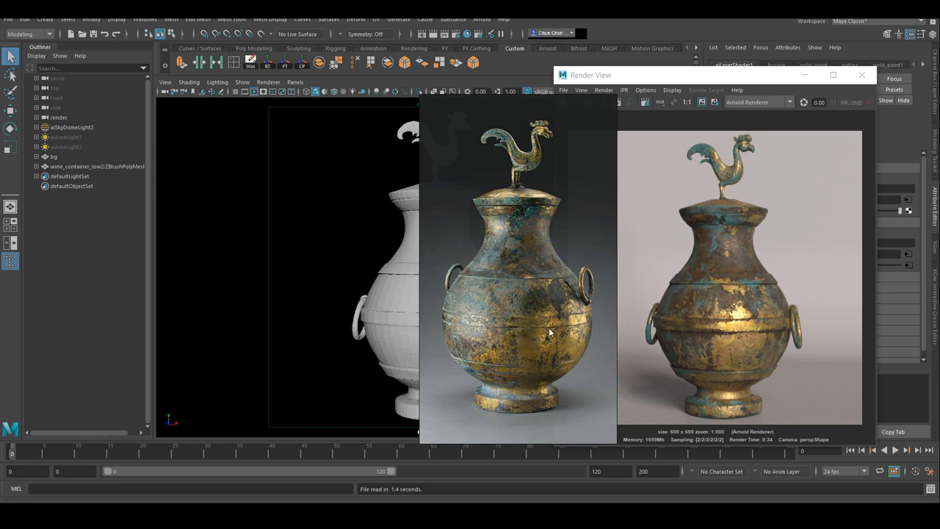
mouse_move(524, 357)
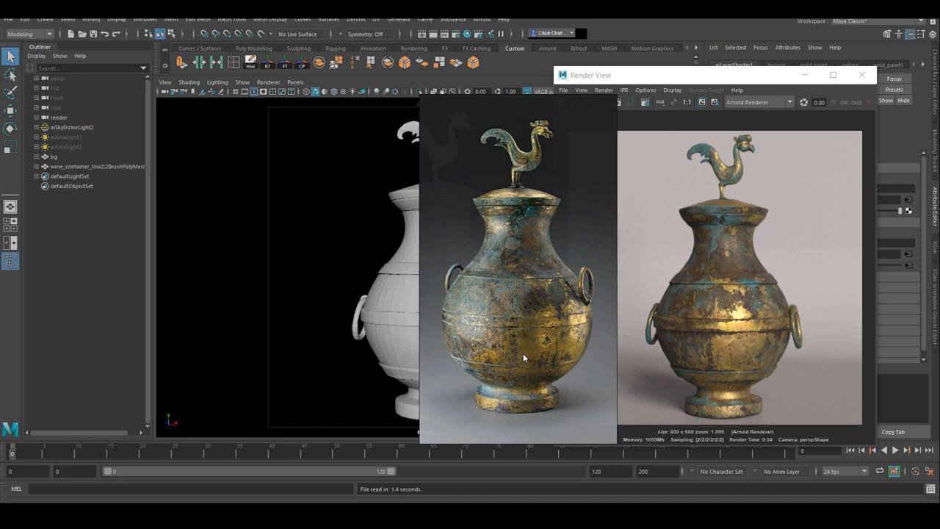
mouse_move(517, 207)
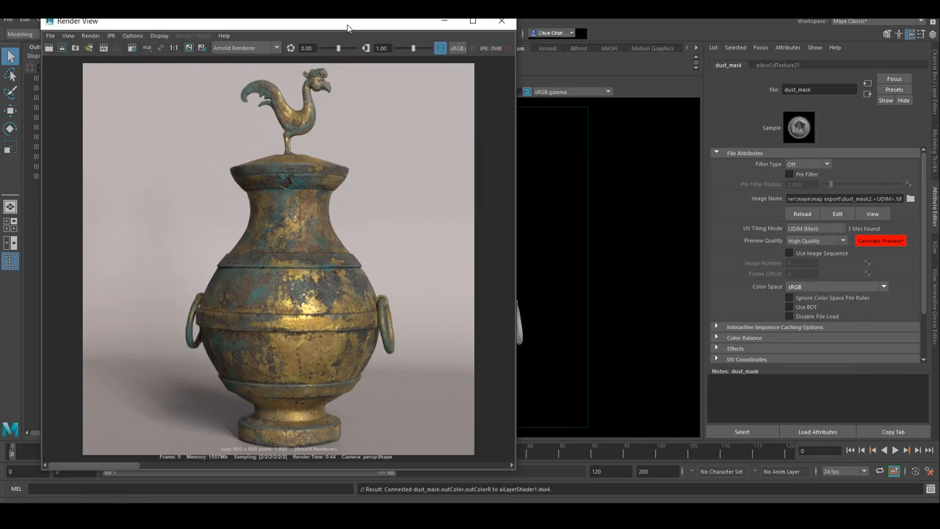
mouse_move(160, 467)
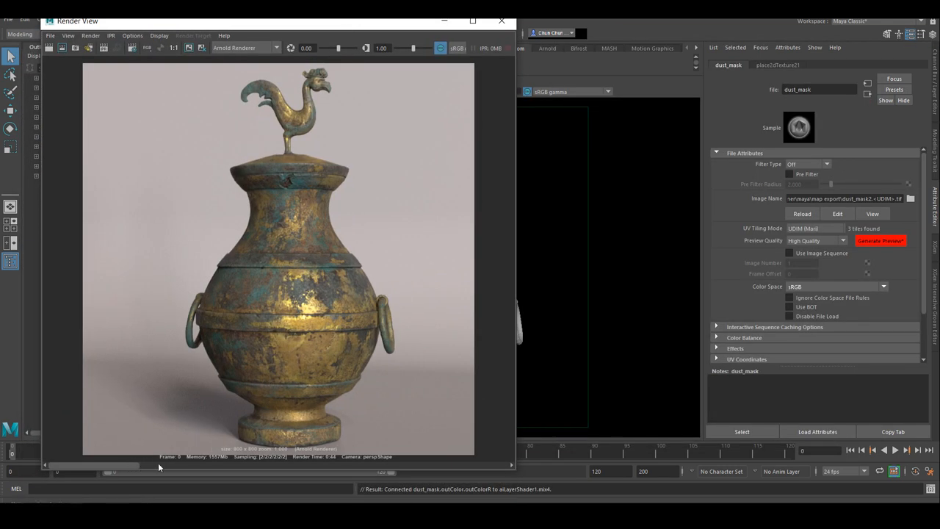
mouse_move(97, 461)
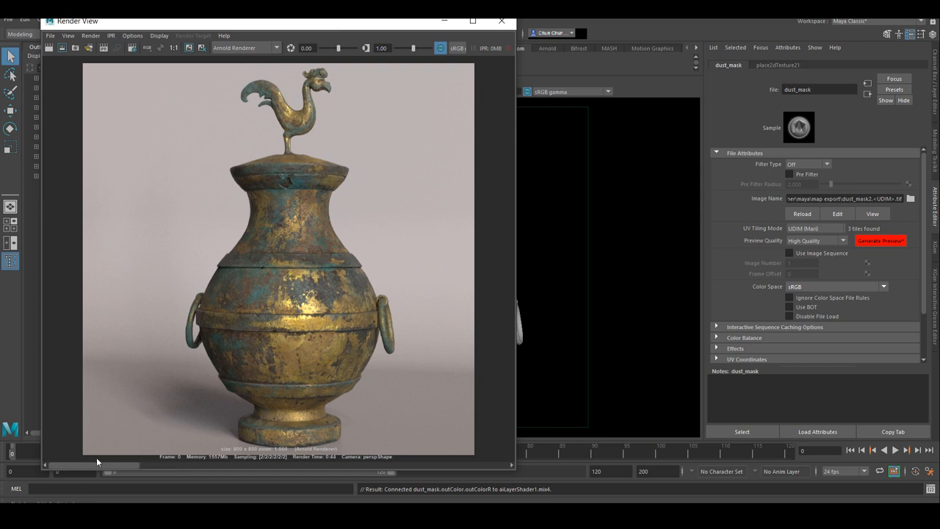
mouse_move(101, 459)
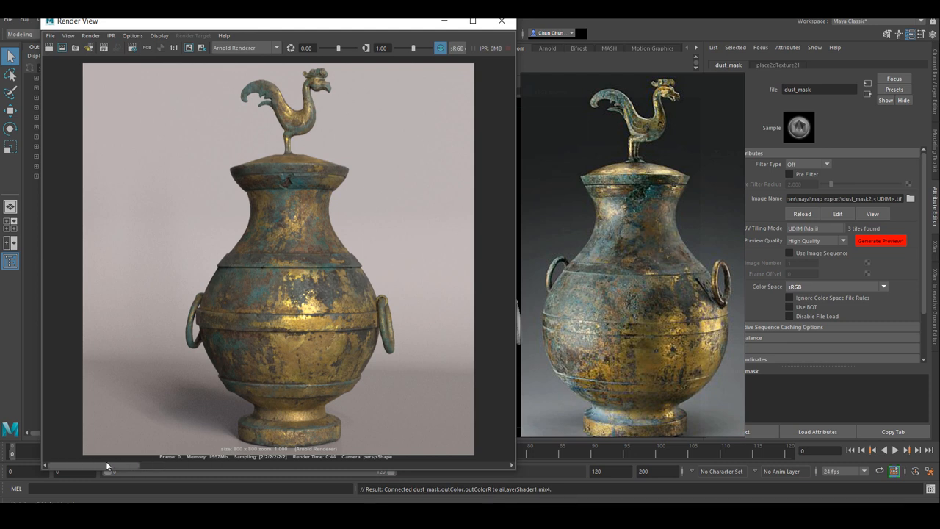
mouse_move(145, 466)
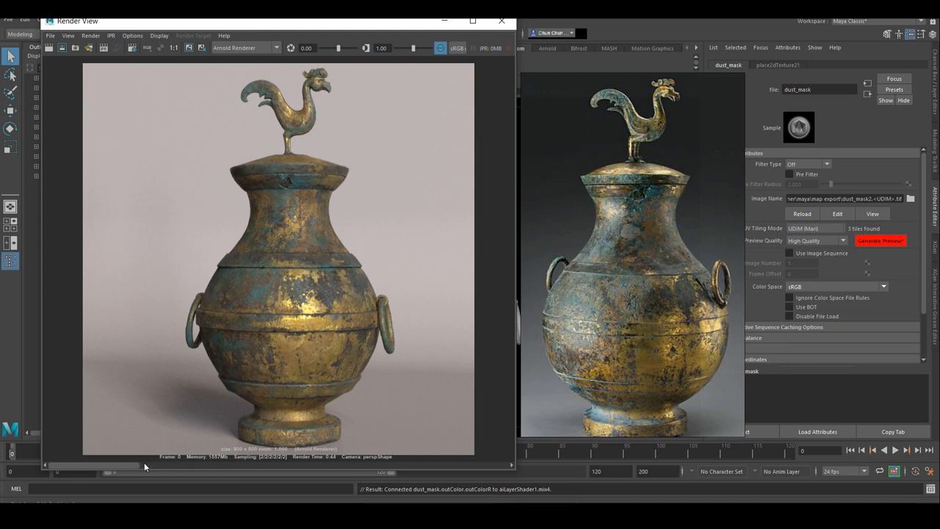
mouse_move(306, 442)
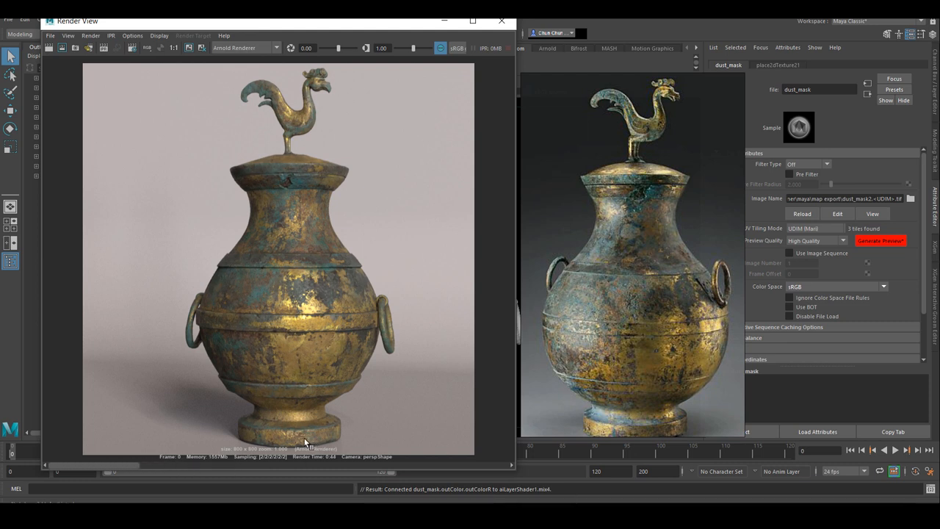